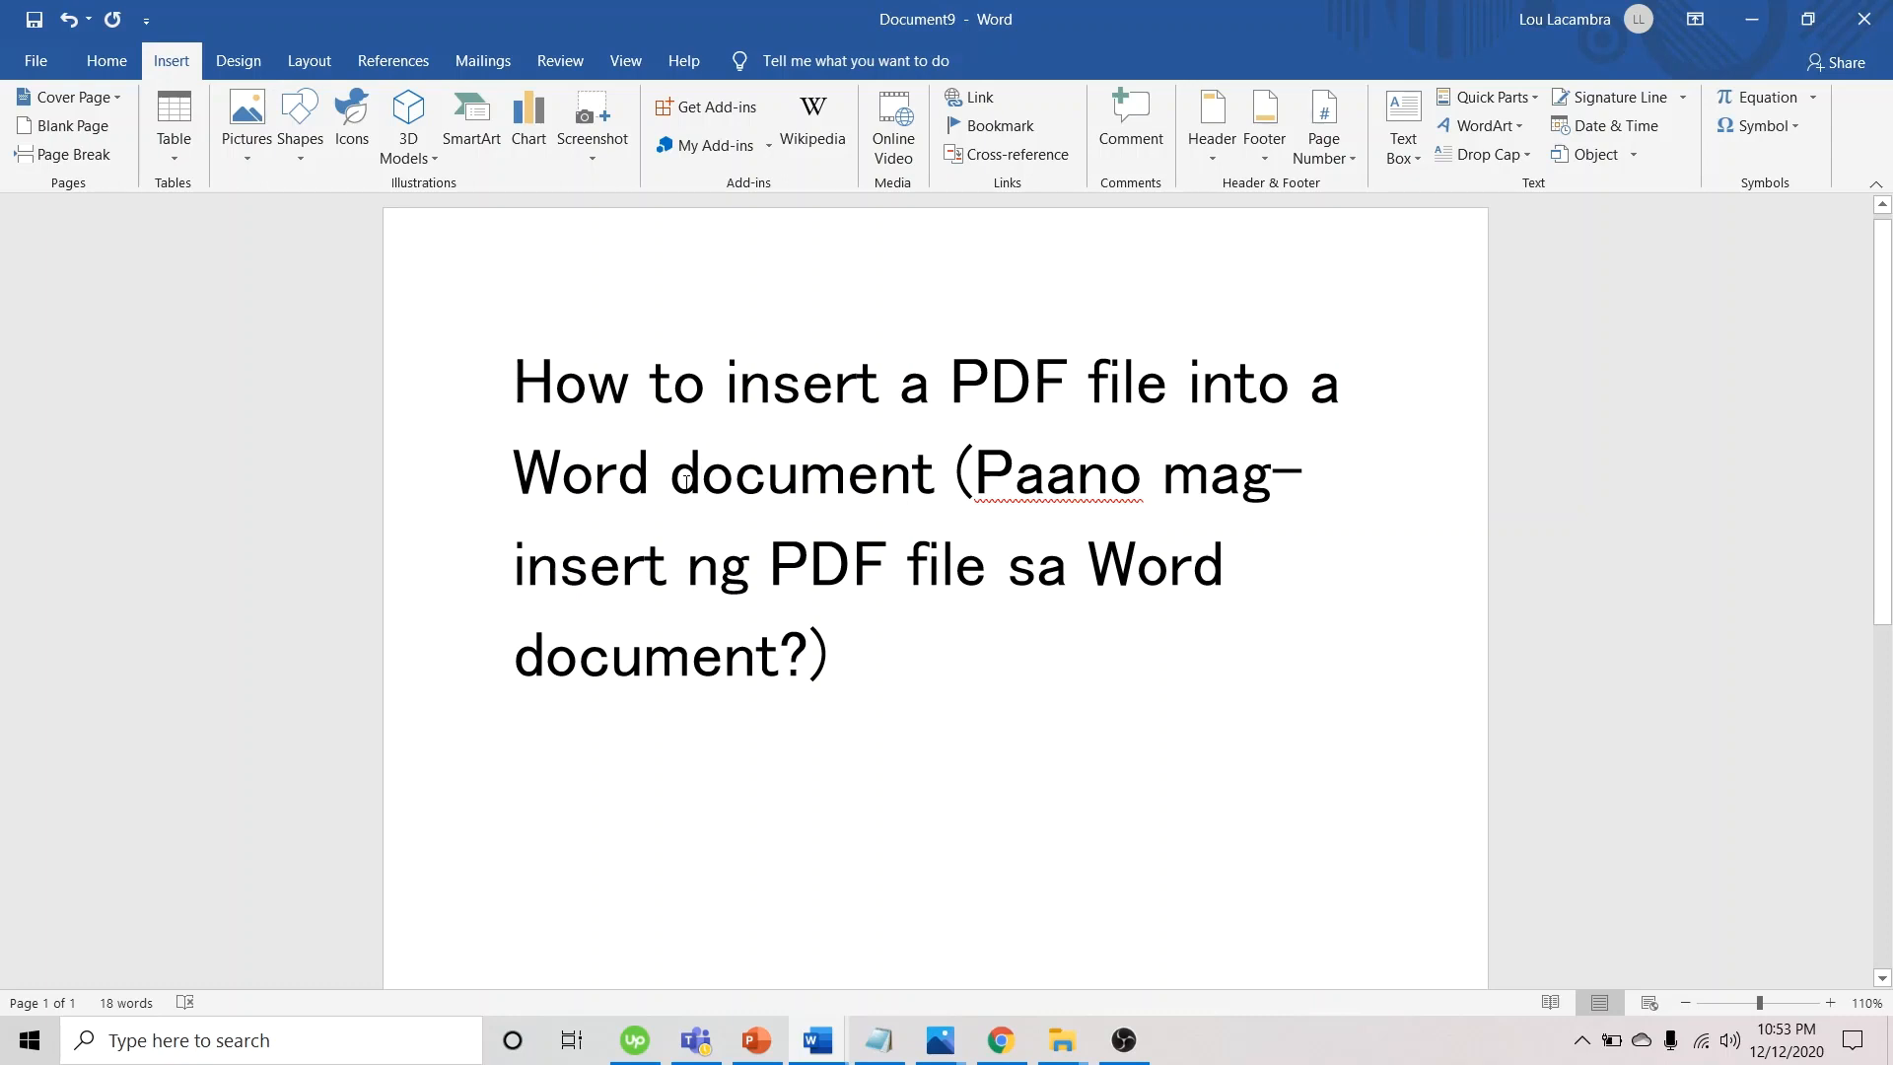
Place the insertion point in the title and bring up the Object dialog from the Insert tools
click(696, 473)
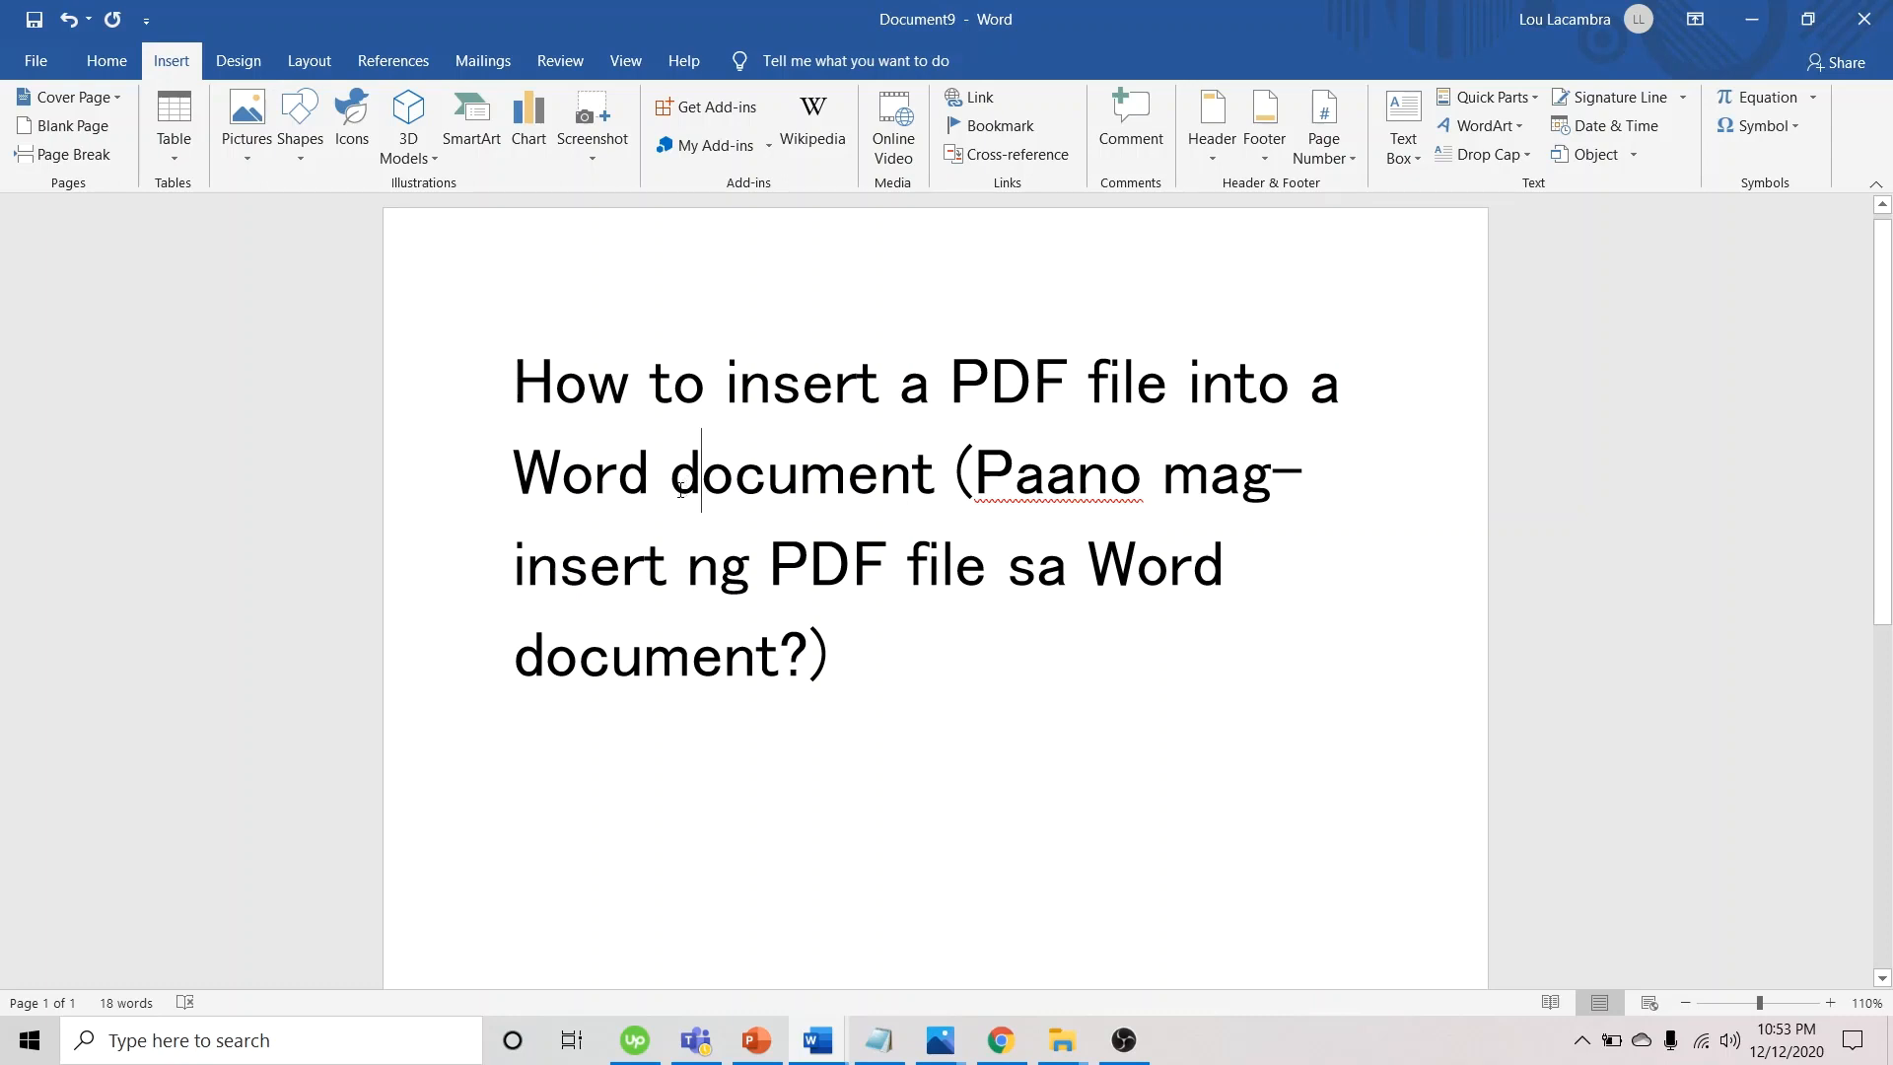
mouse_move(729, 550)
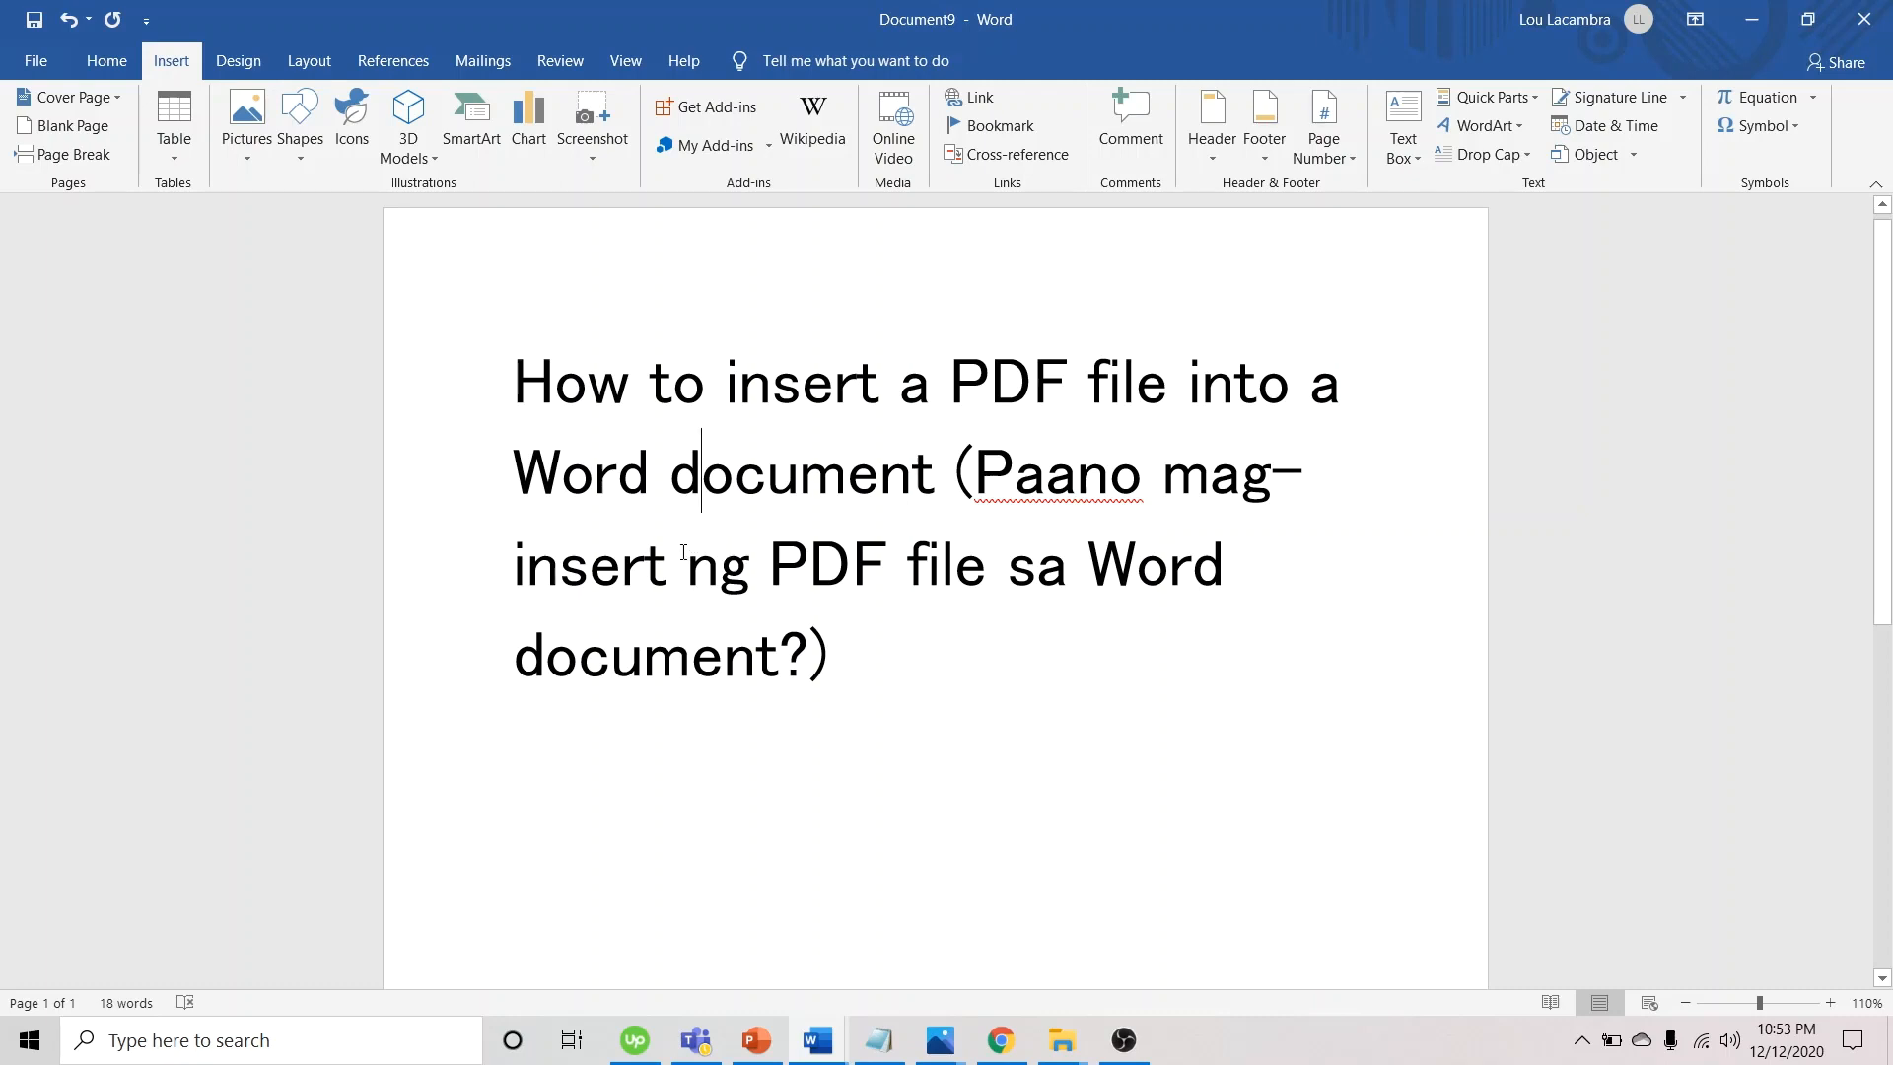
mouse_move(682, 562)
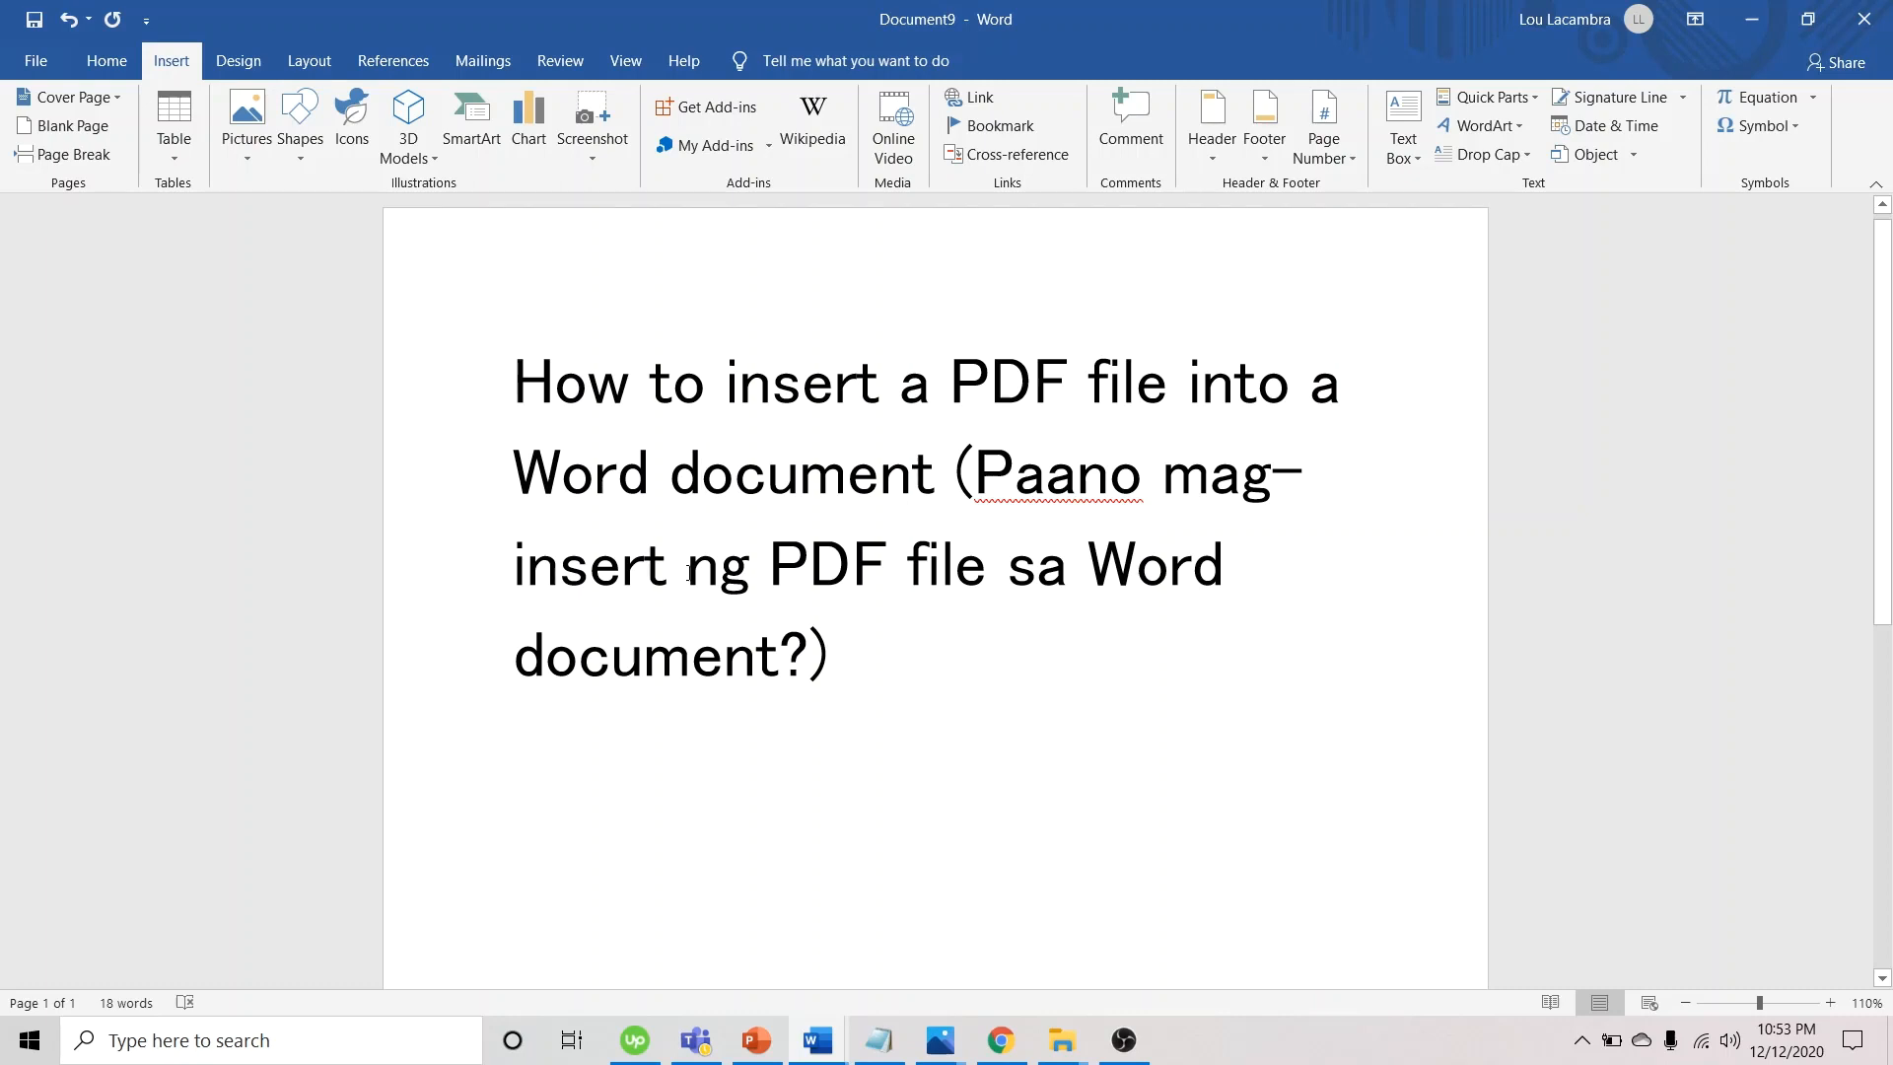
click(105, 62)
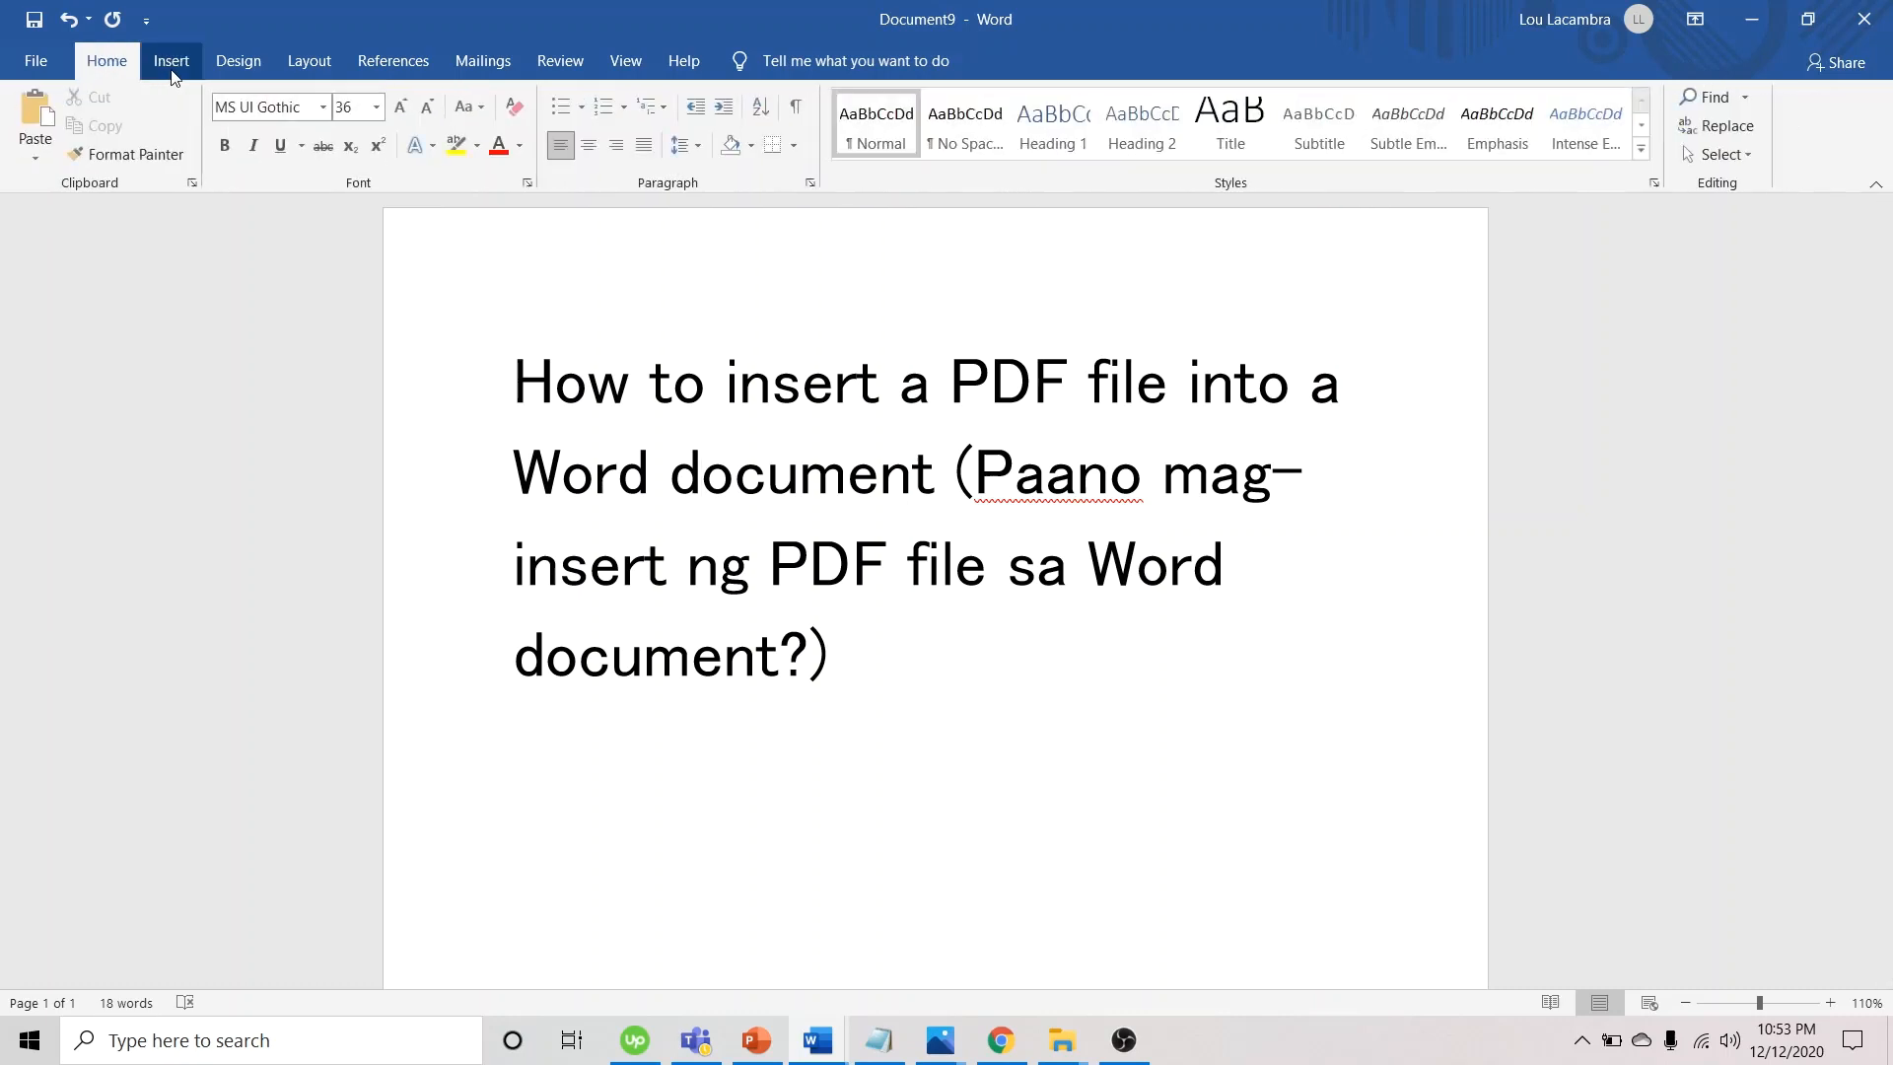
click(170, 61)
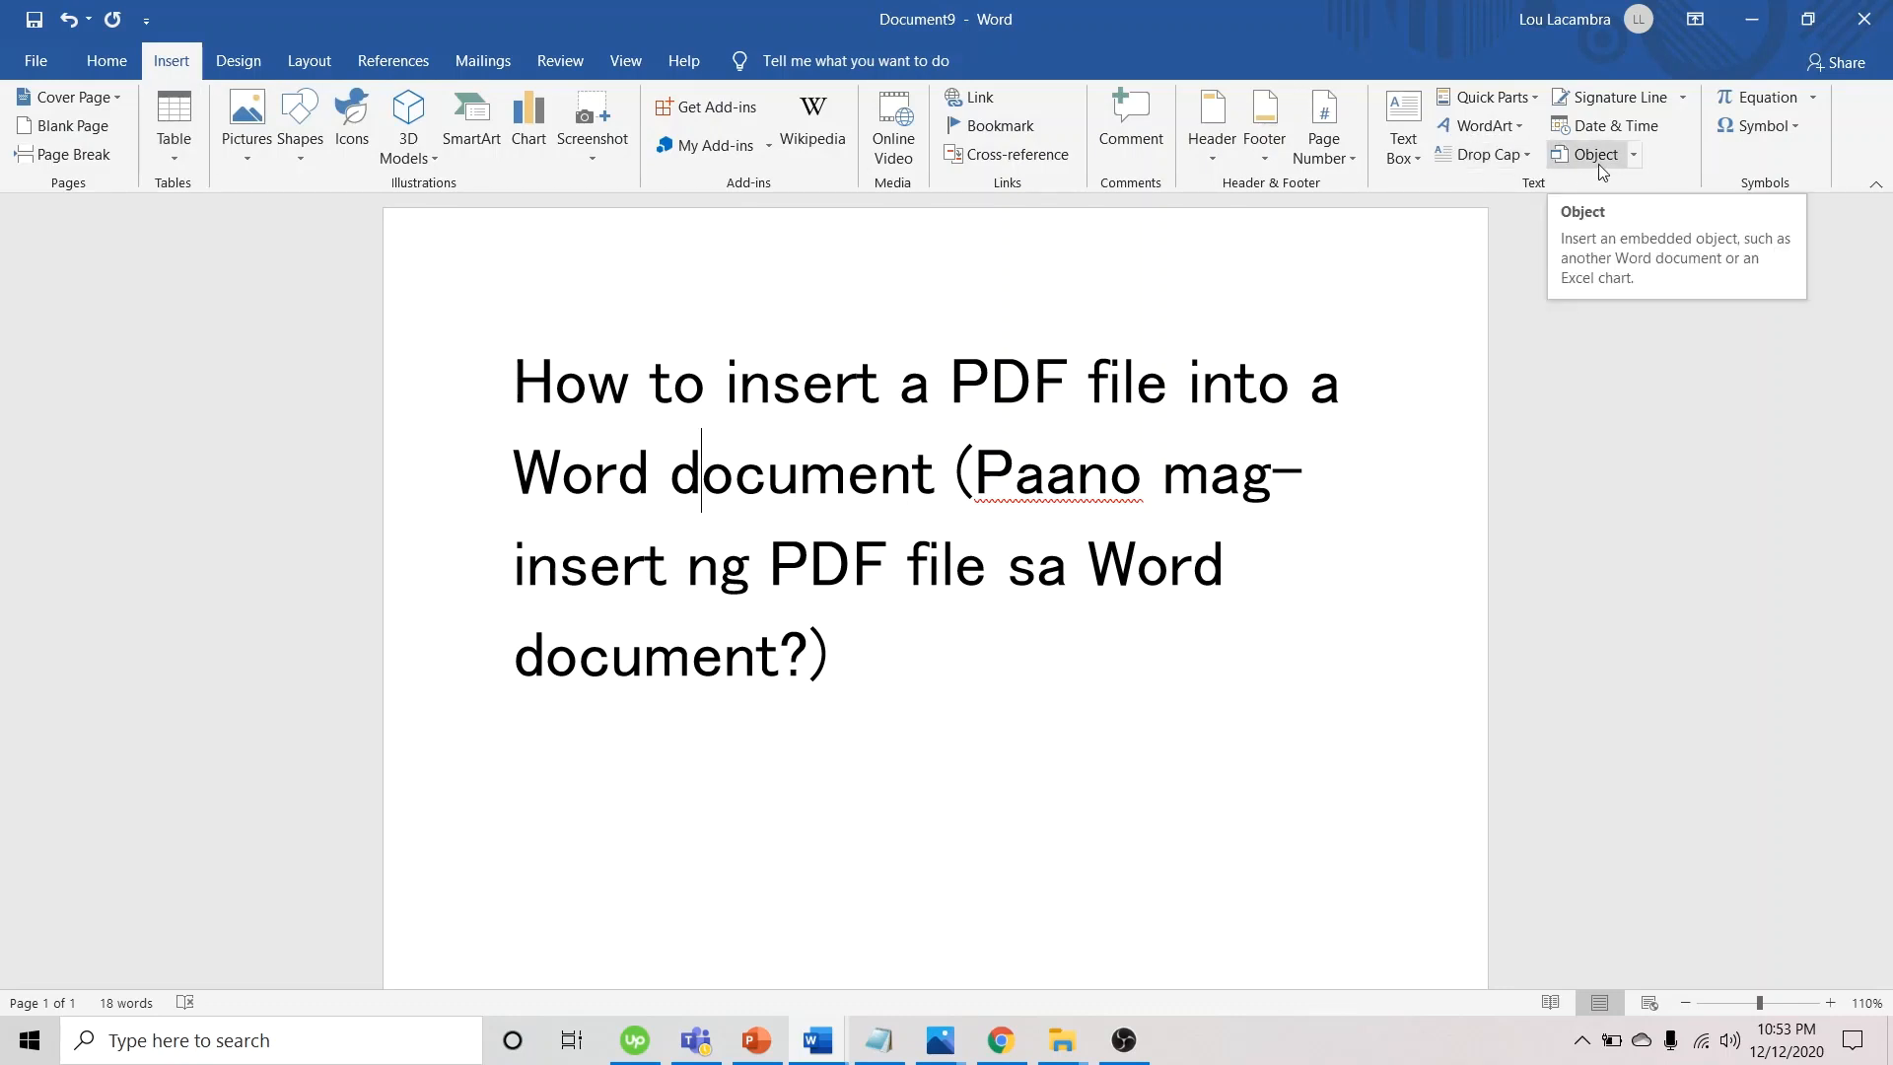
click(1586, 154)
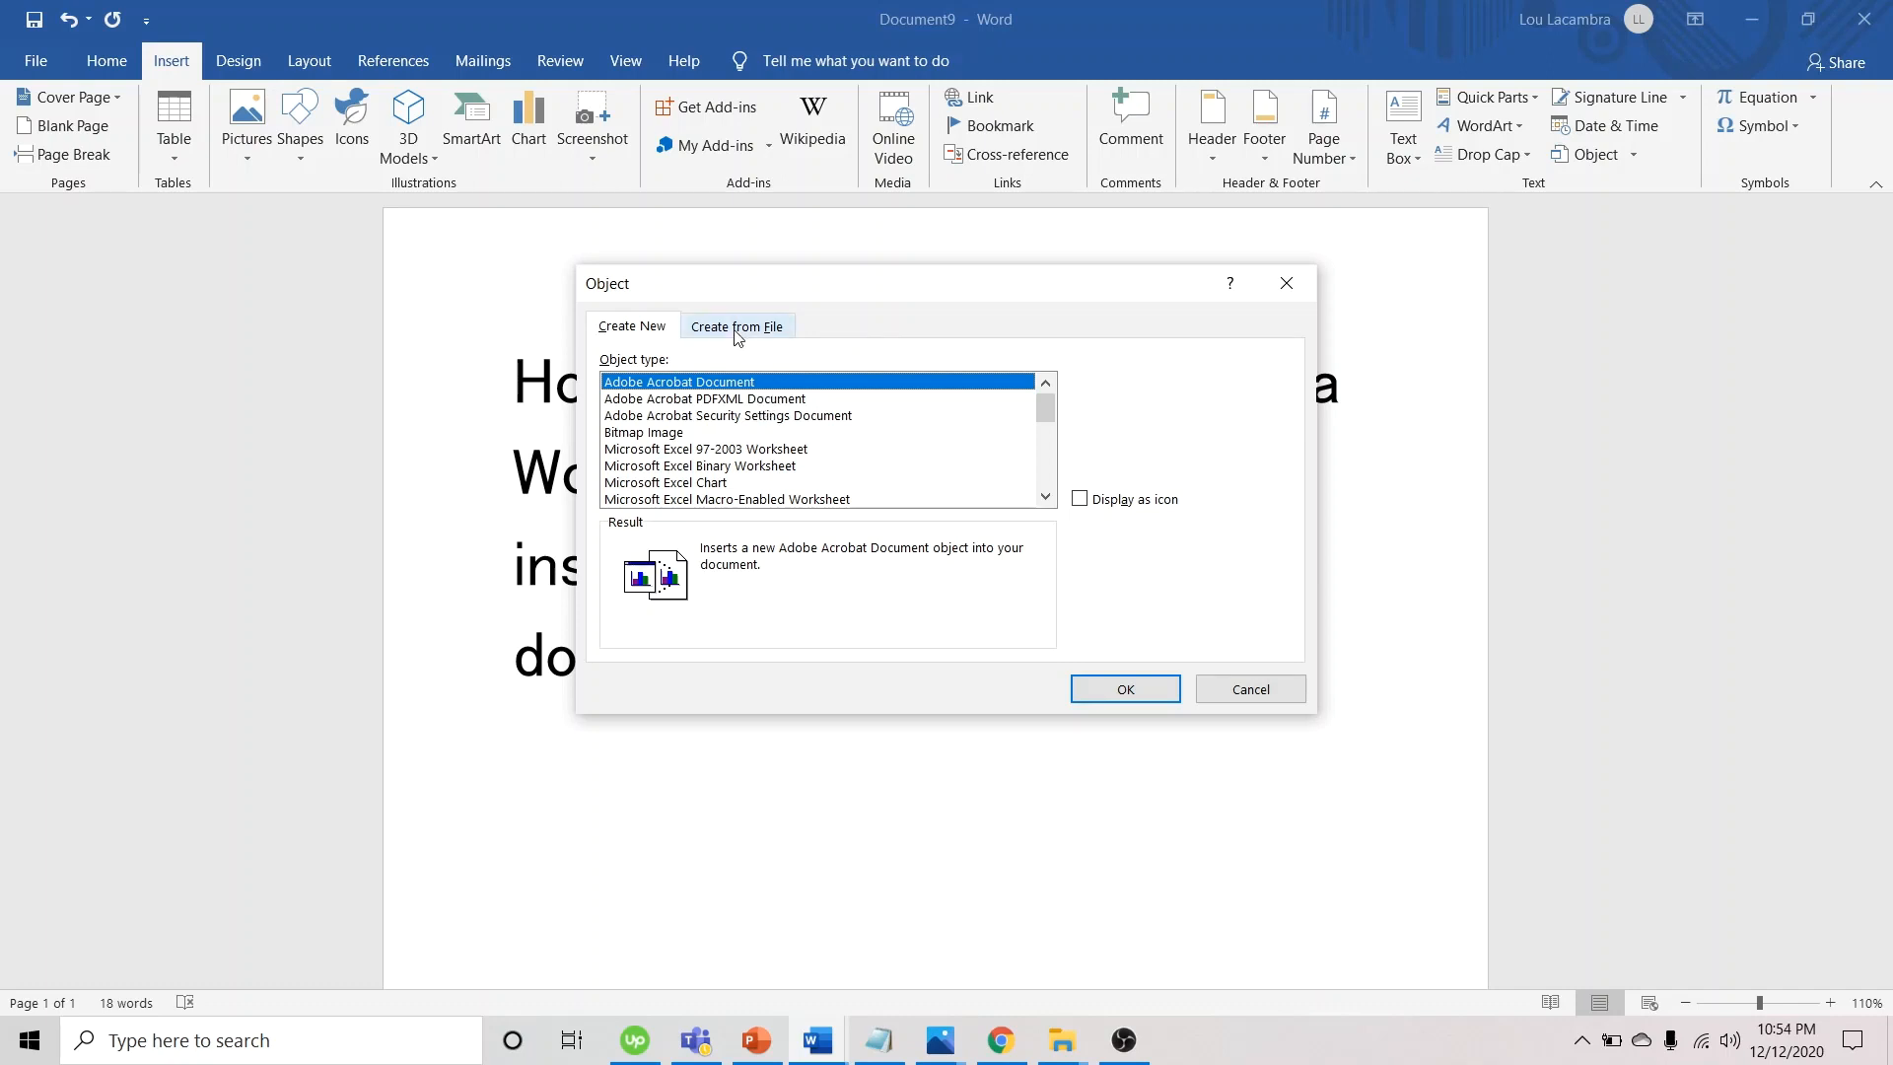
Under Create from File, browse to and pick the PDF 'Steps on how to insert a PDF file into a Word document'
click(736, 325)
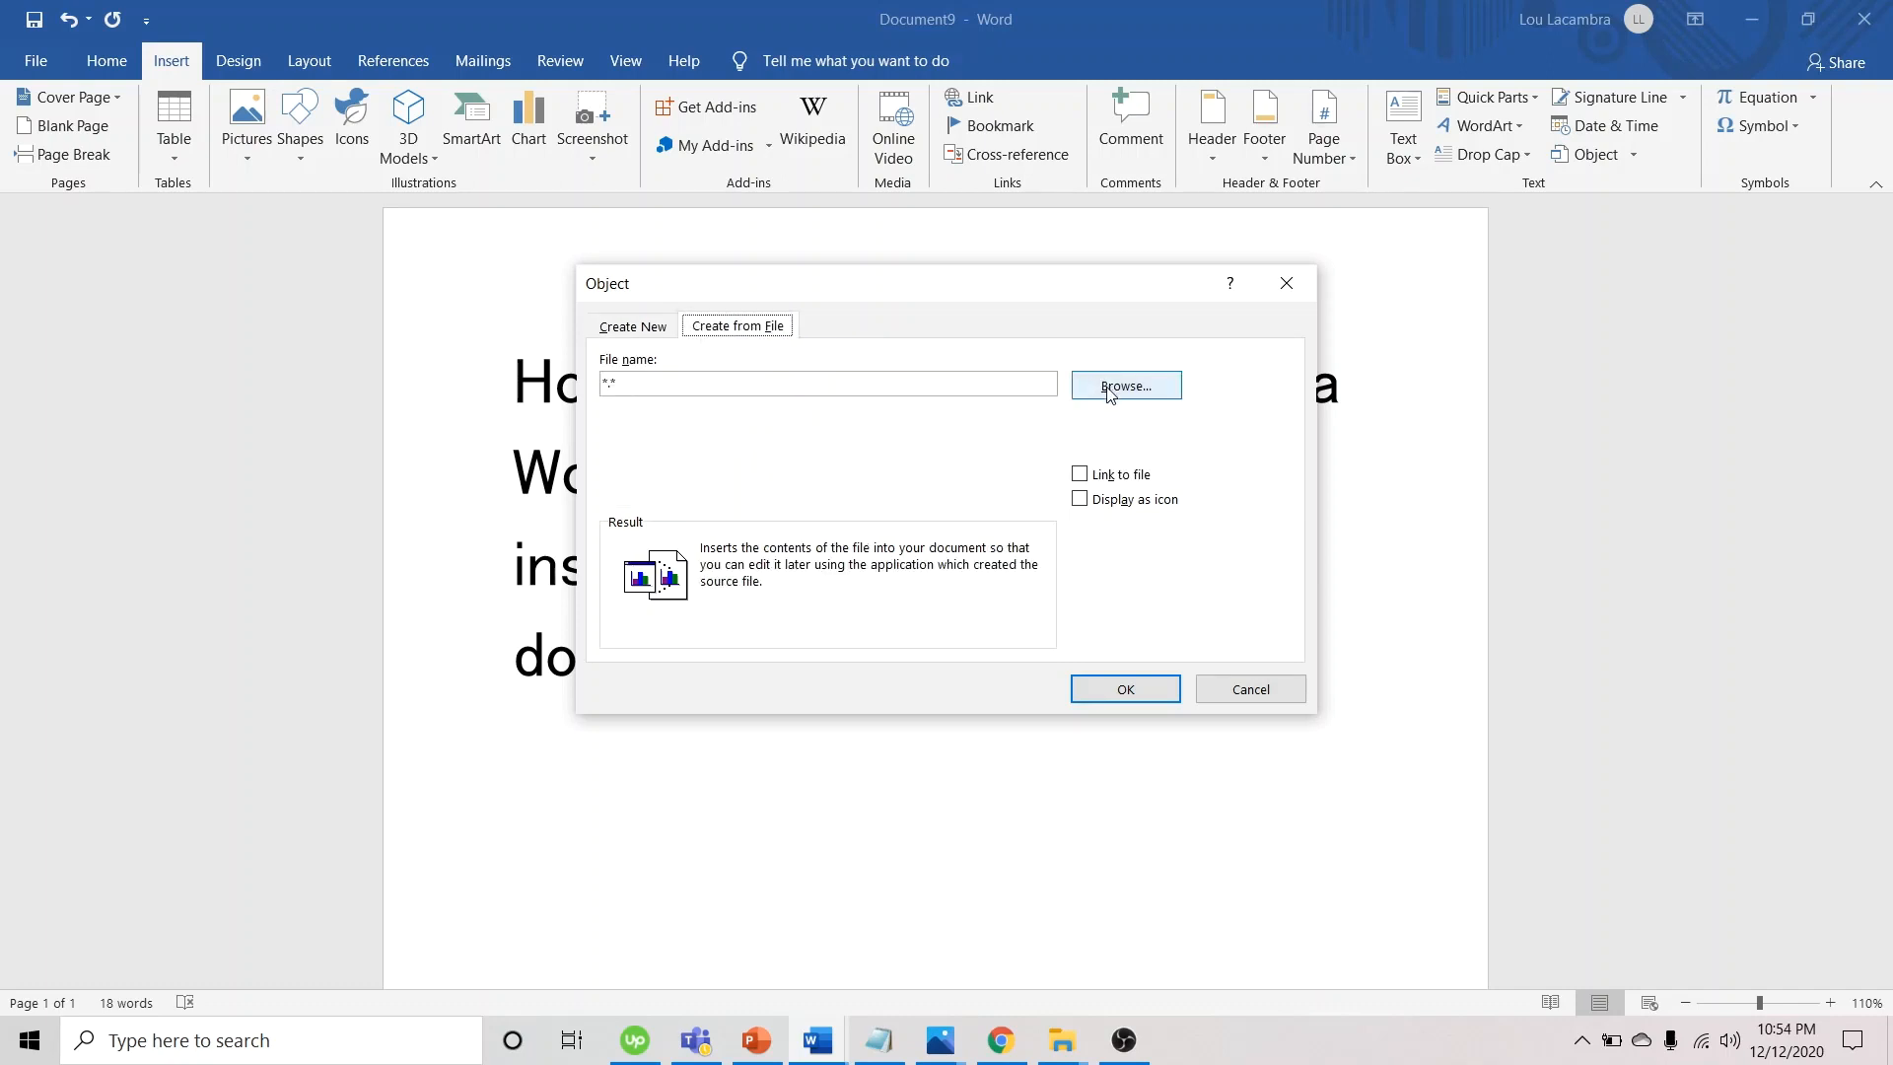
click(1124, 385)
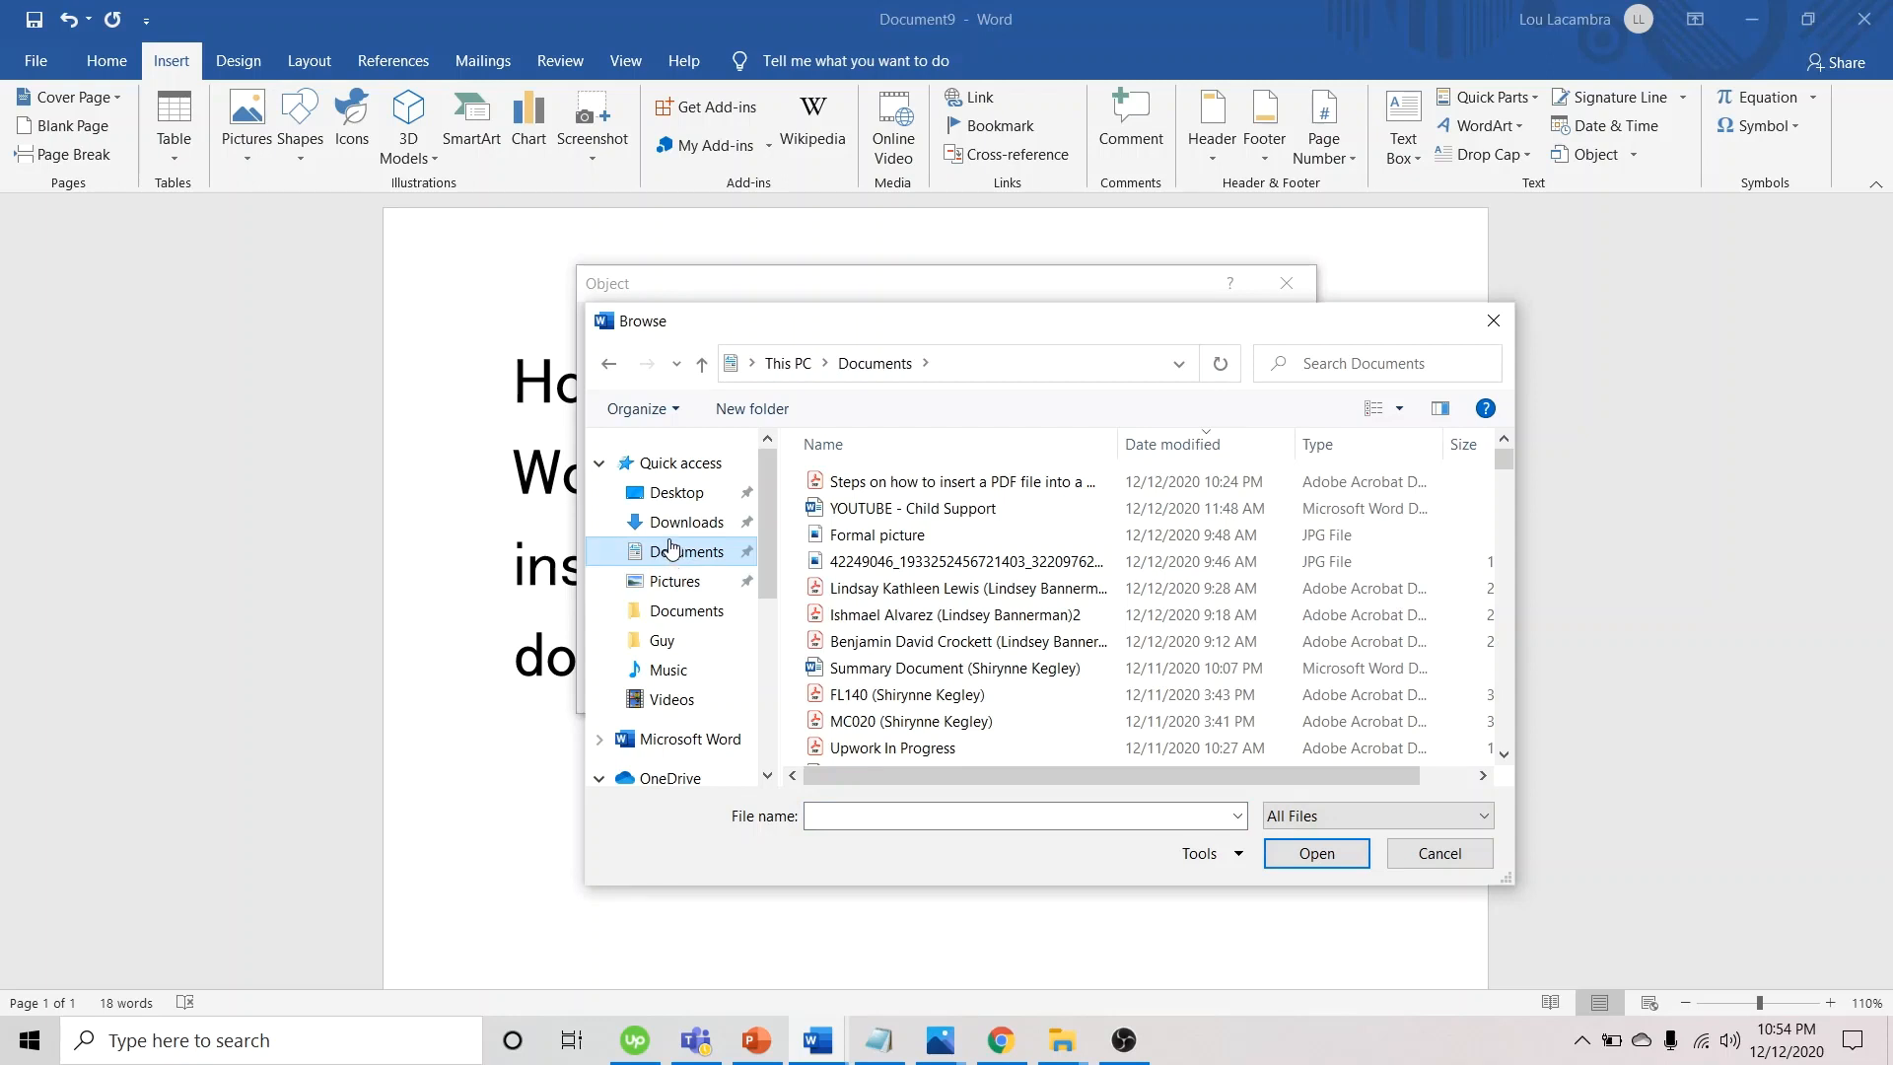
click(961, 482)
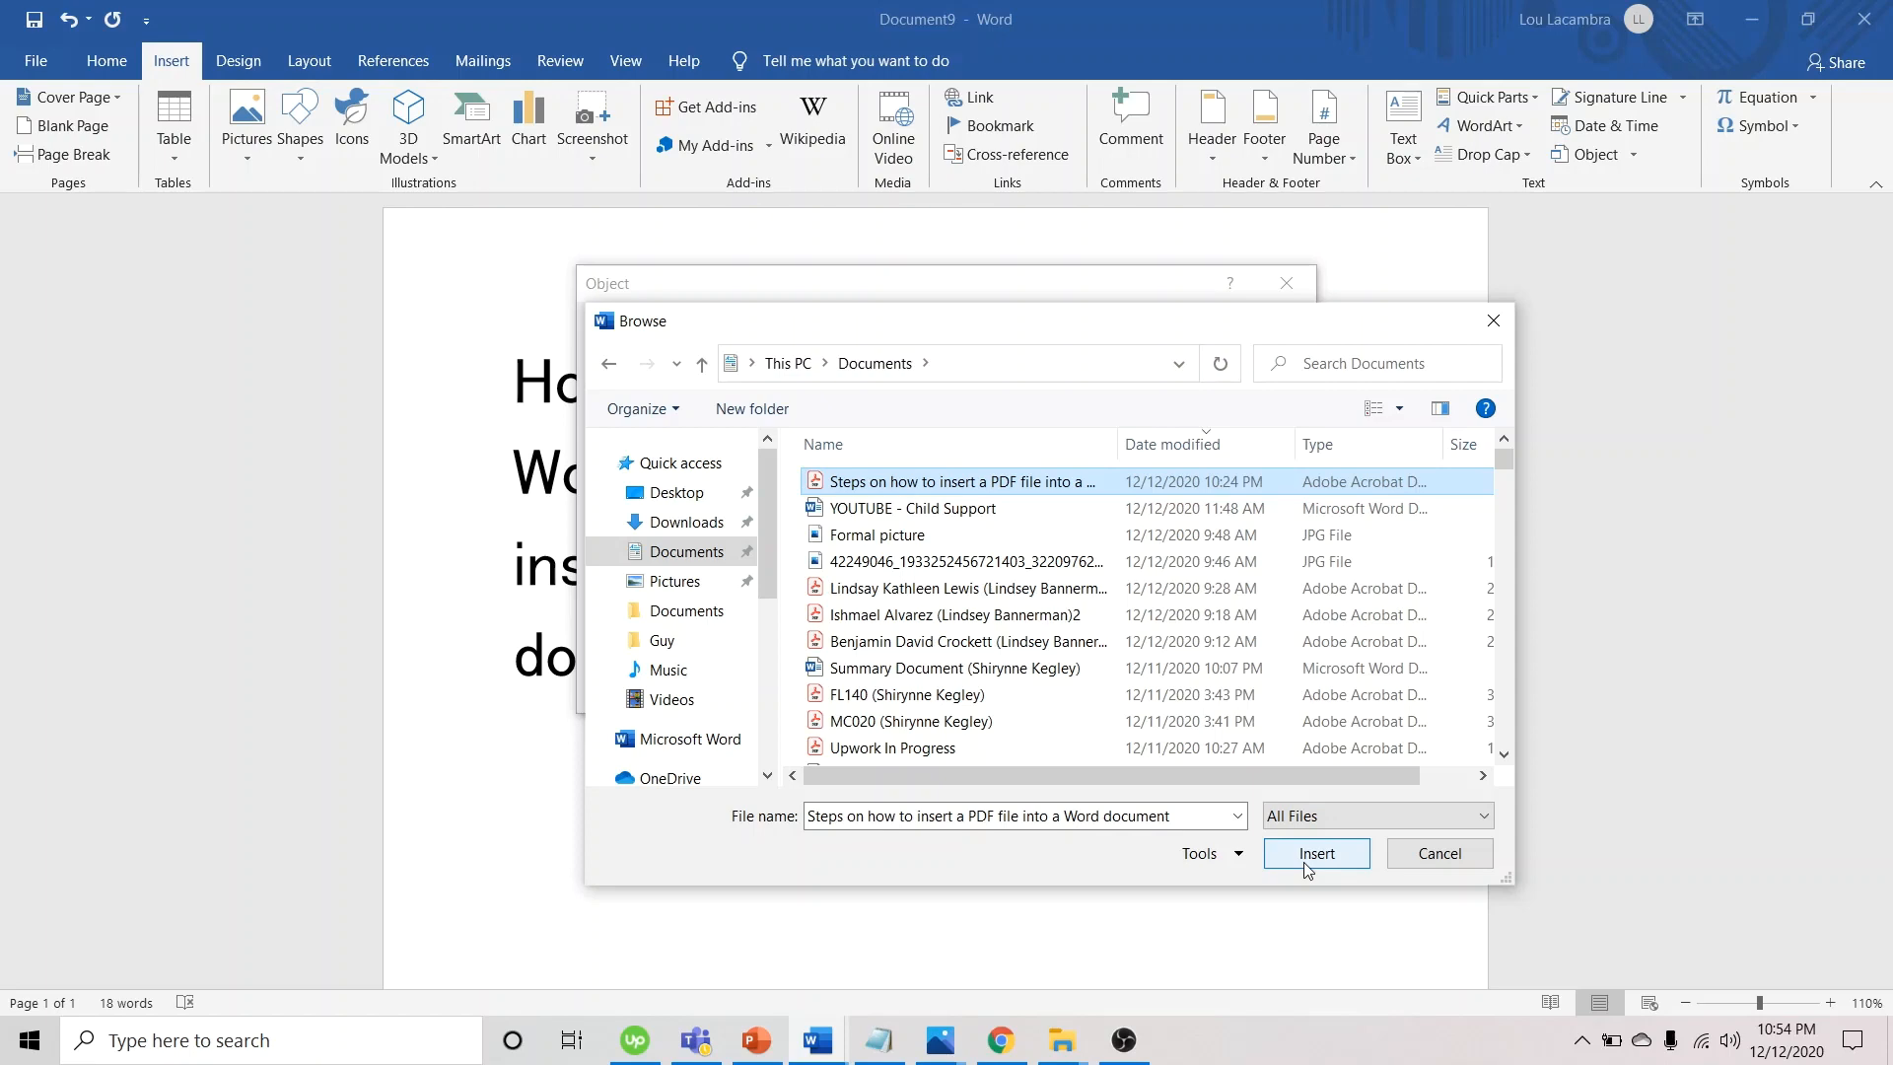
mouse_move(1302, 874)
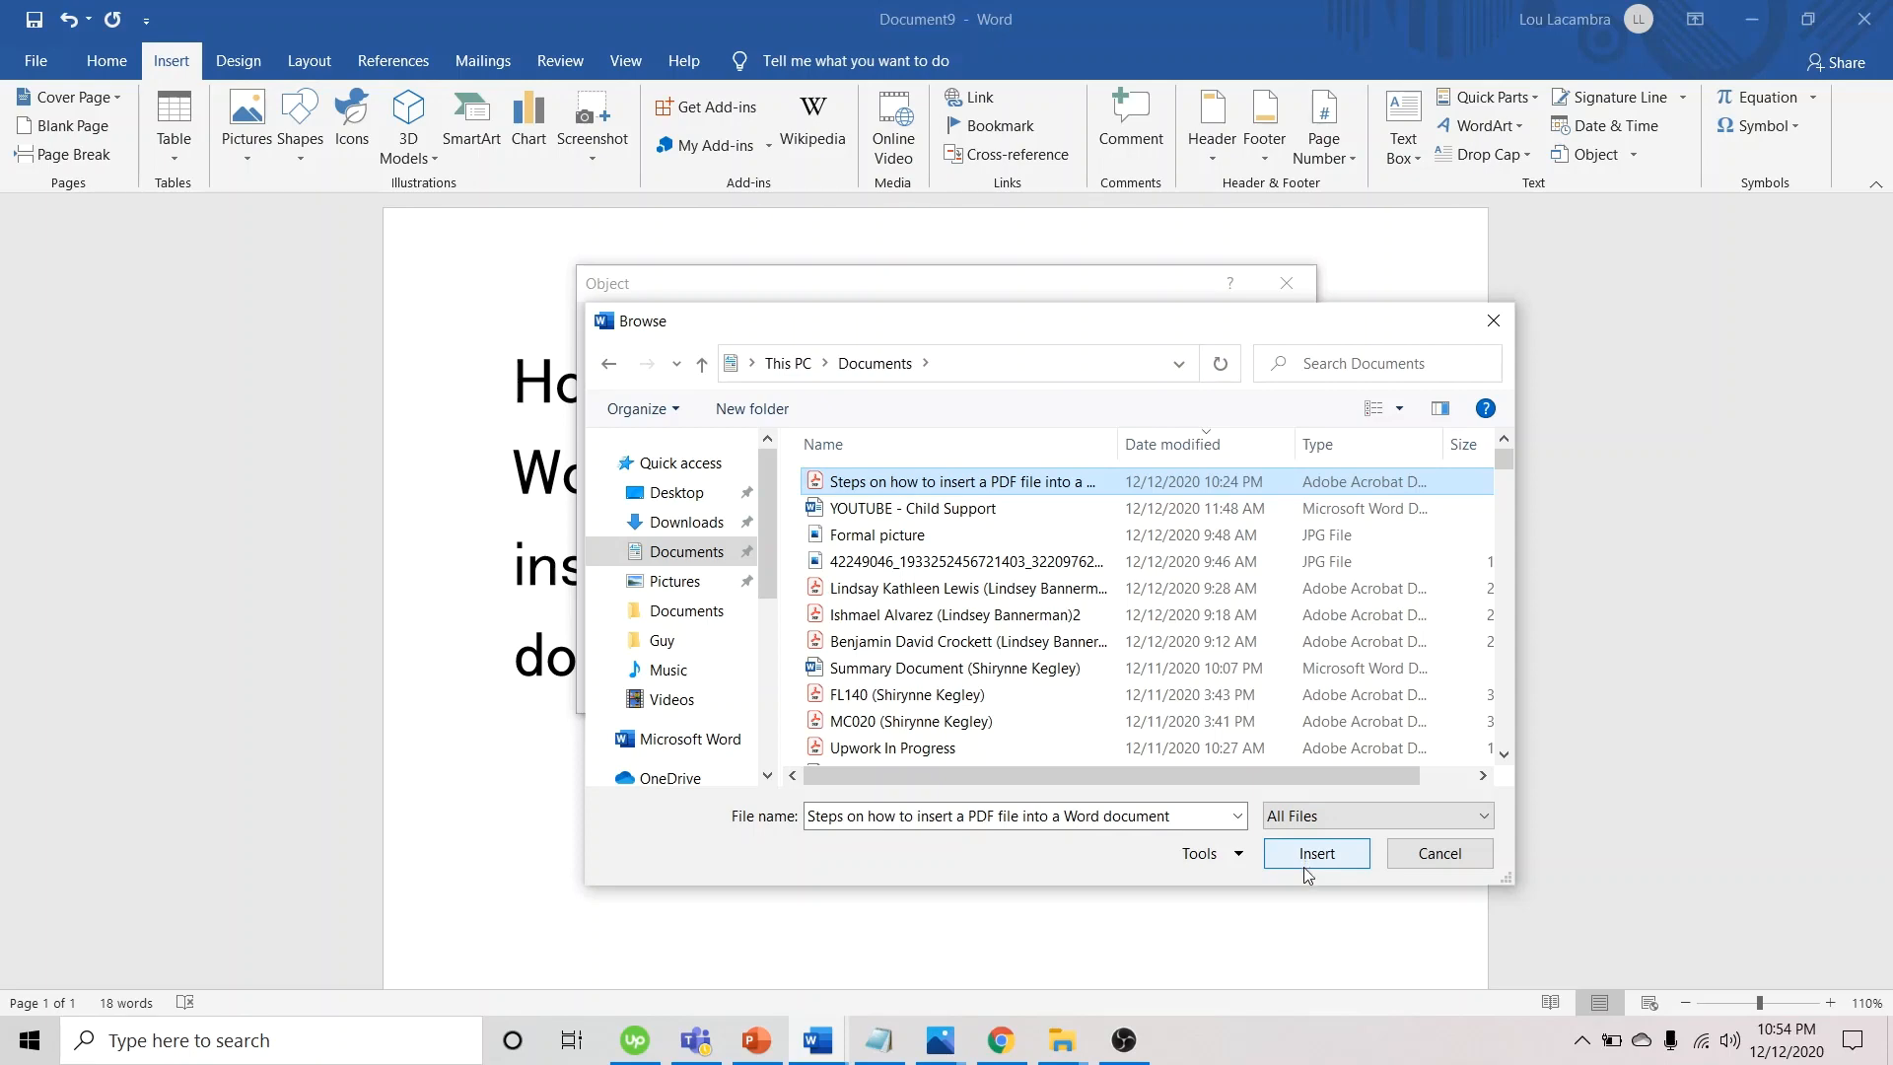
Confirm the chosen PDF and tick Link to file and Display as icon in the Object dialog
click(1315, 852)
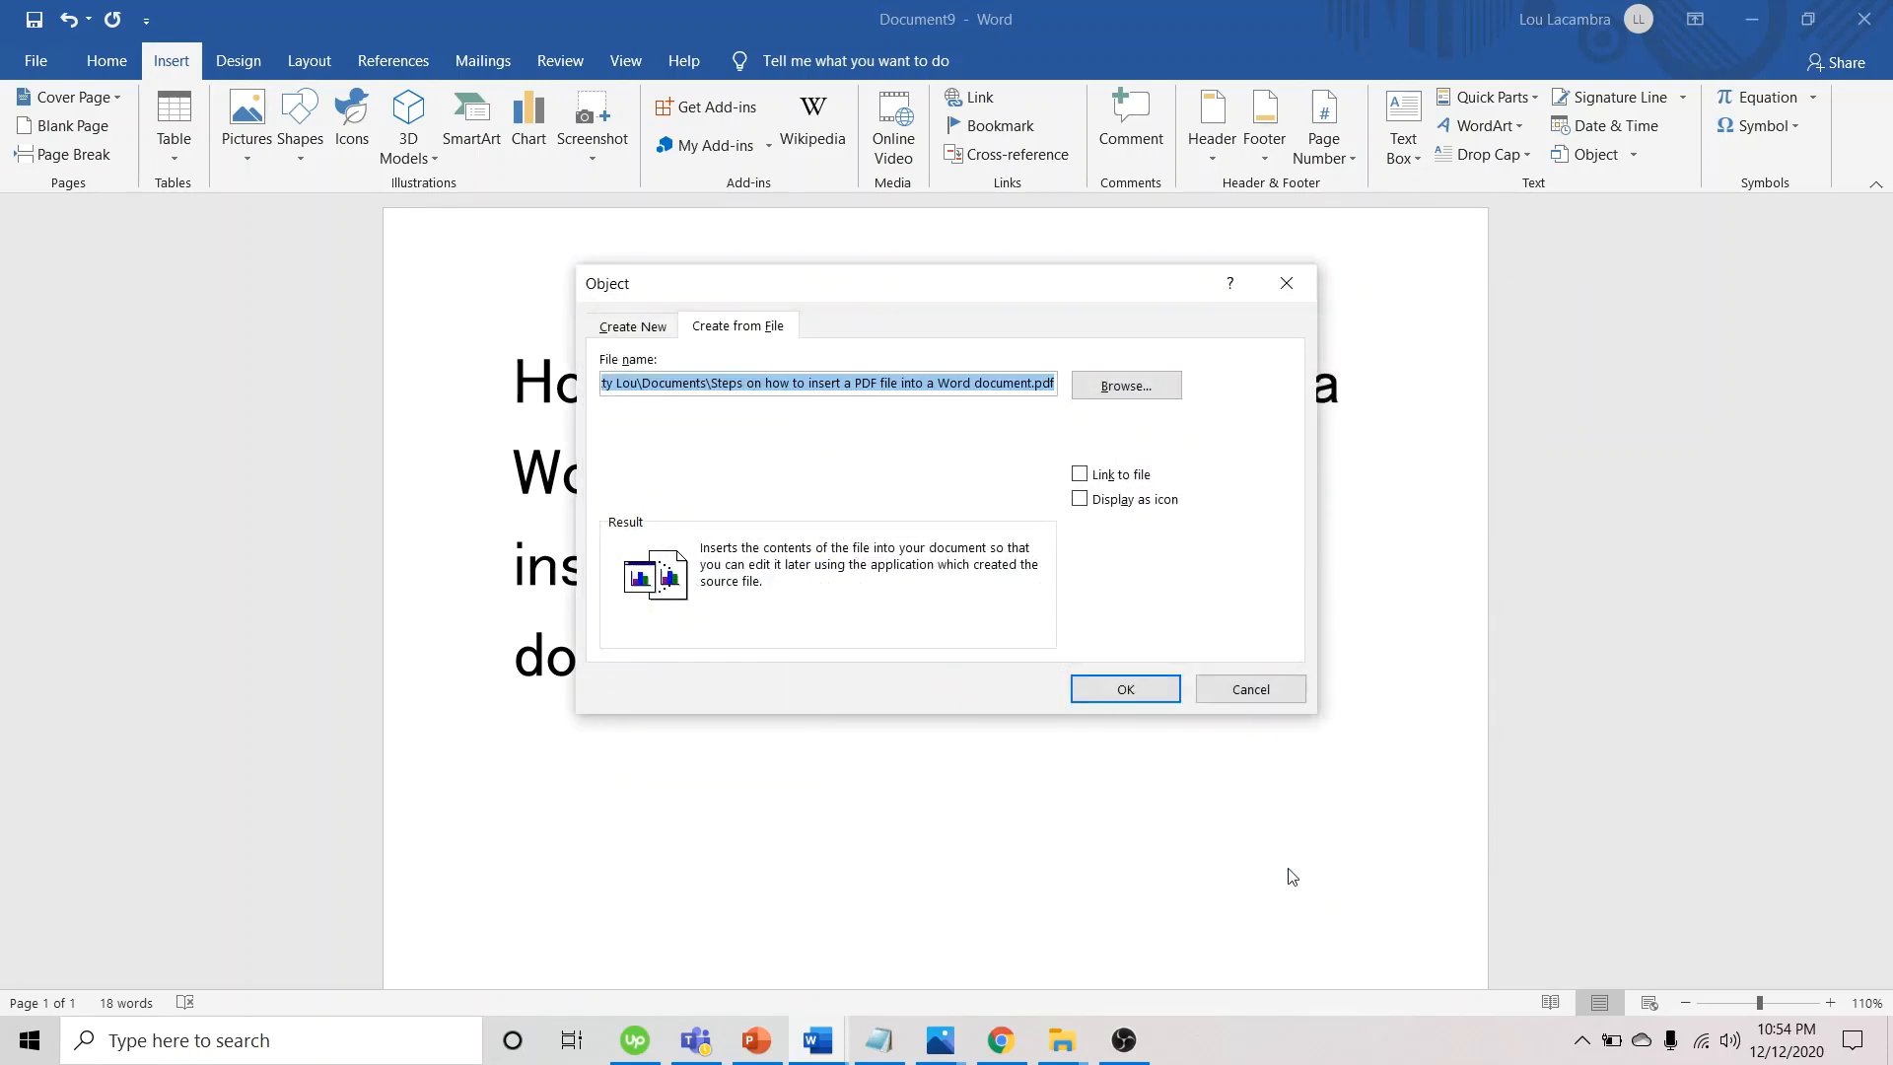
mouse_move(1245, 803)
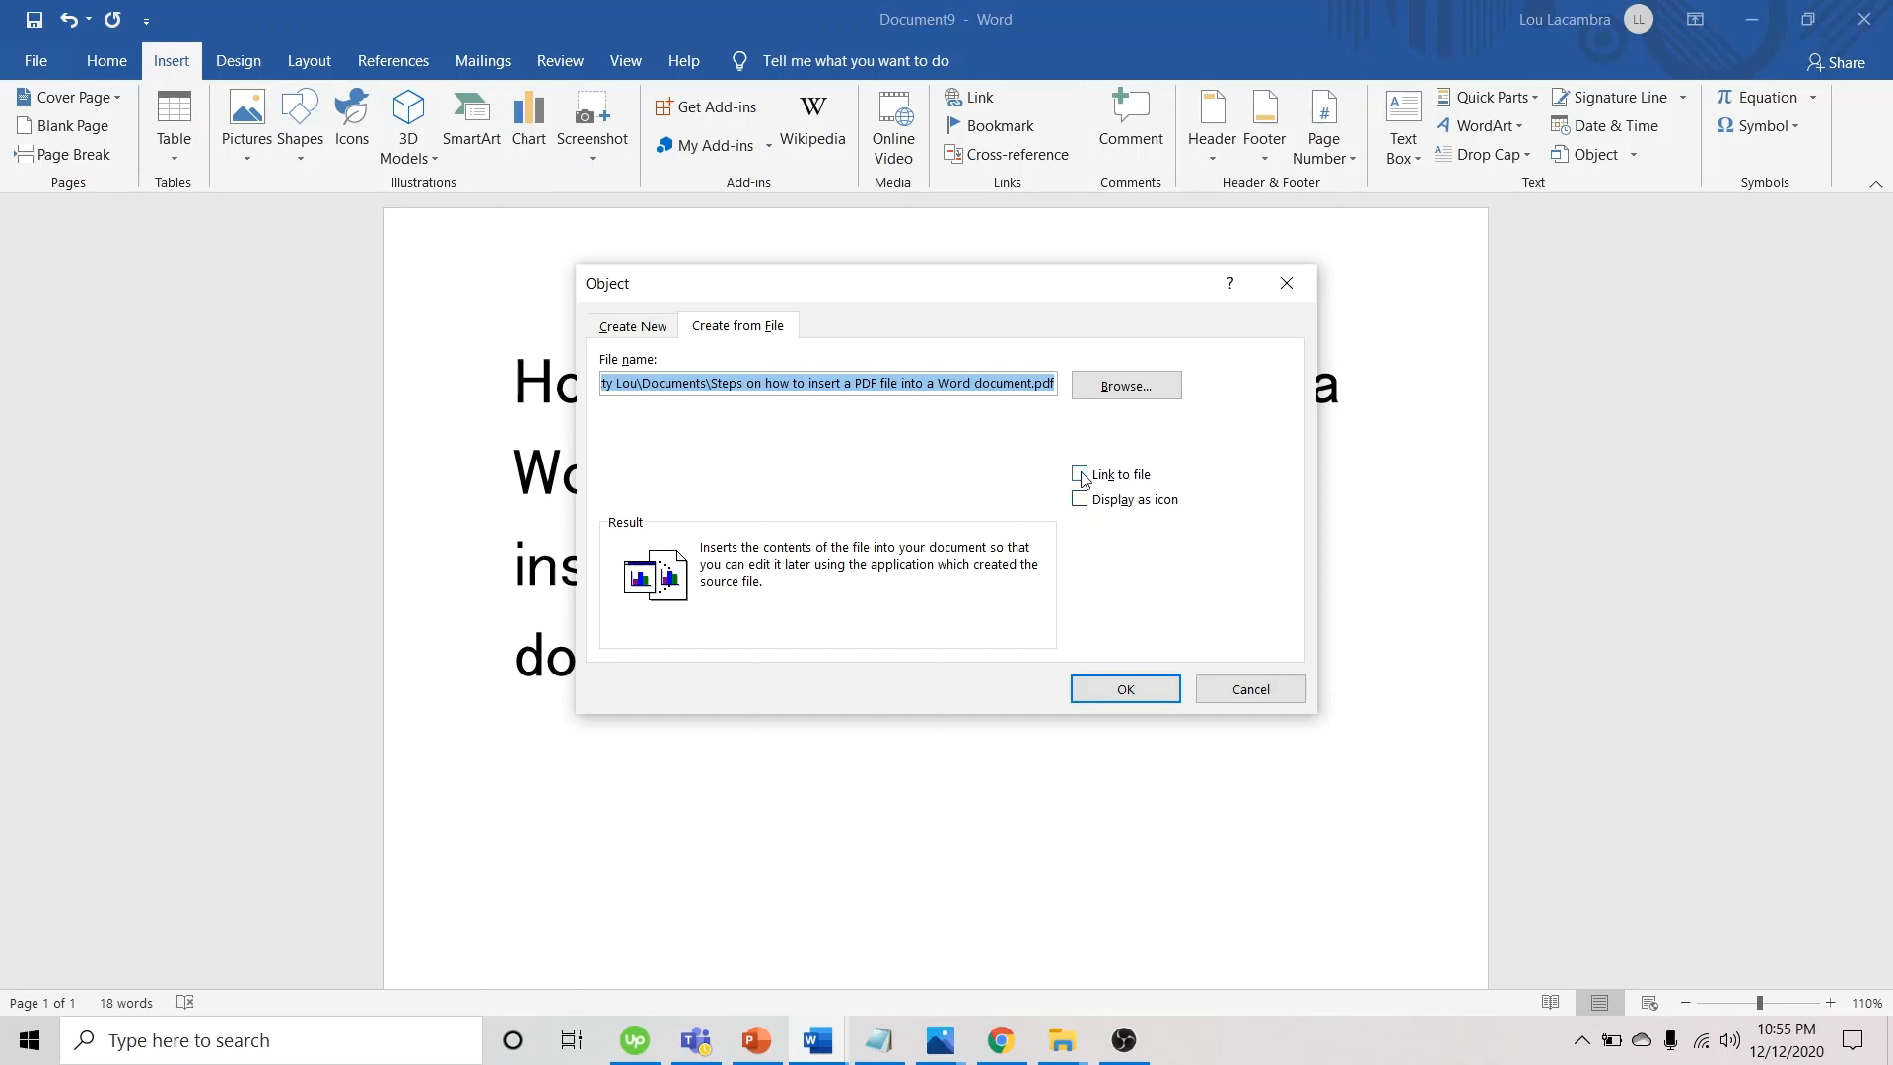
click(1079, 473)
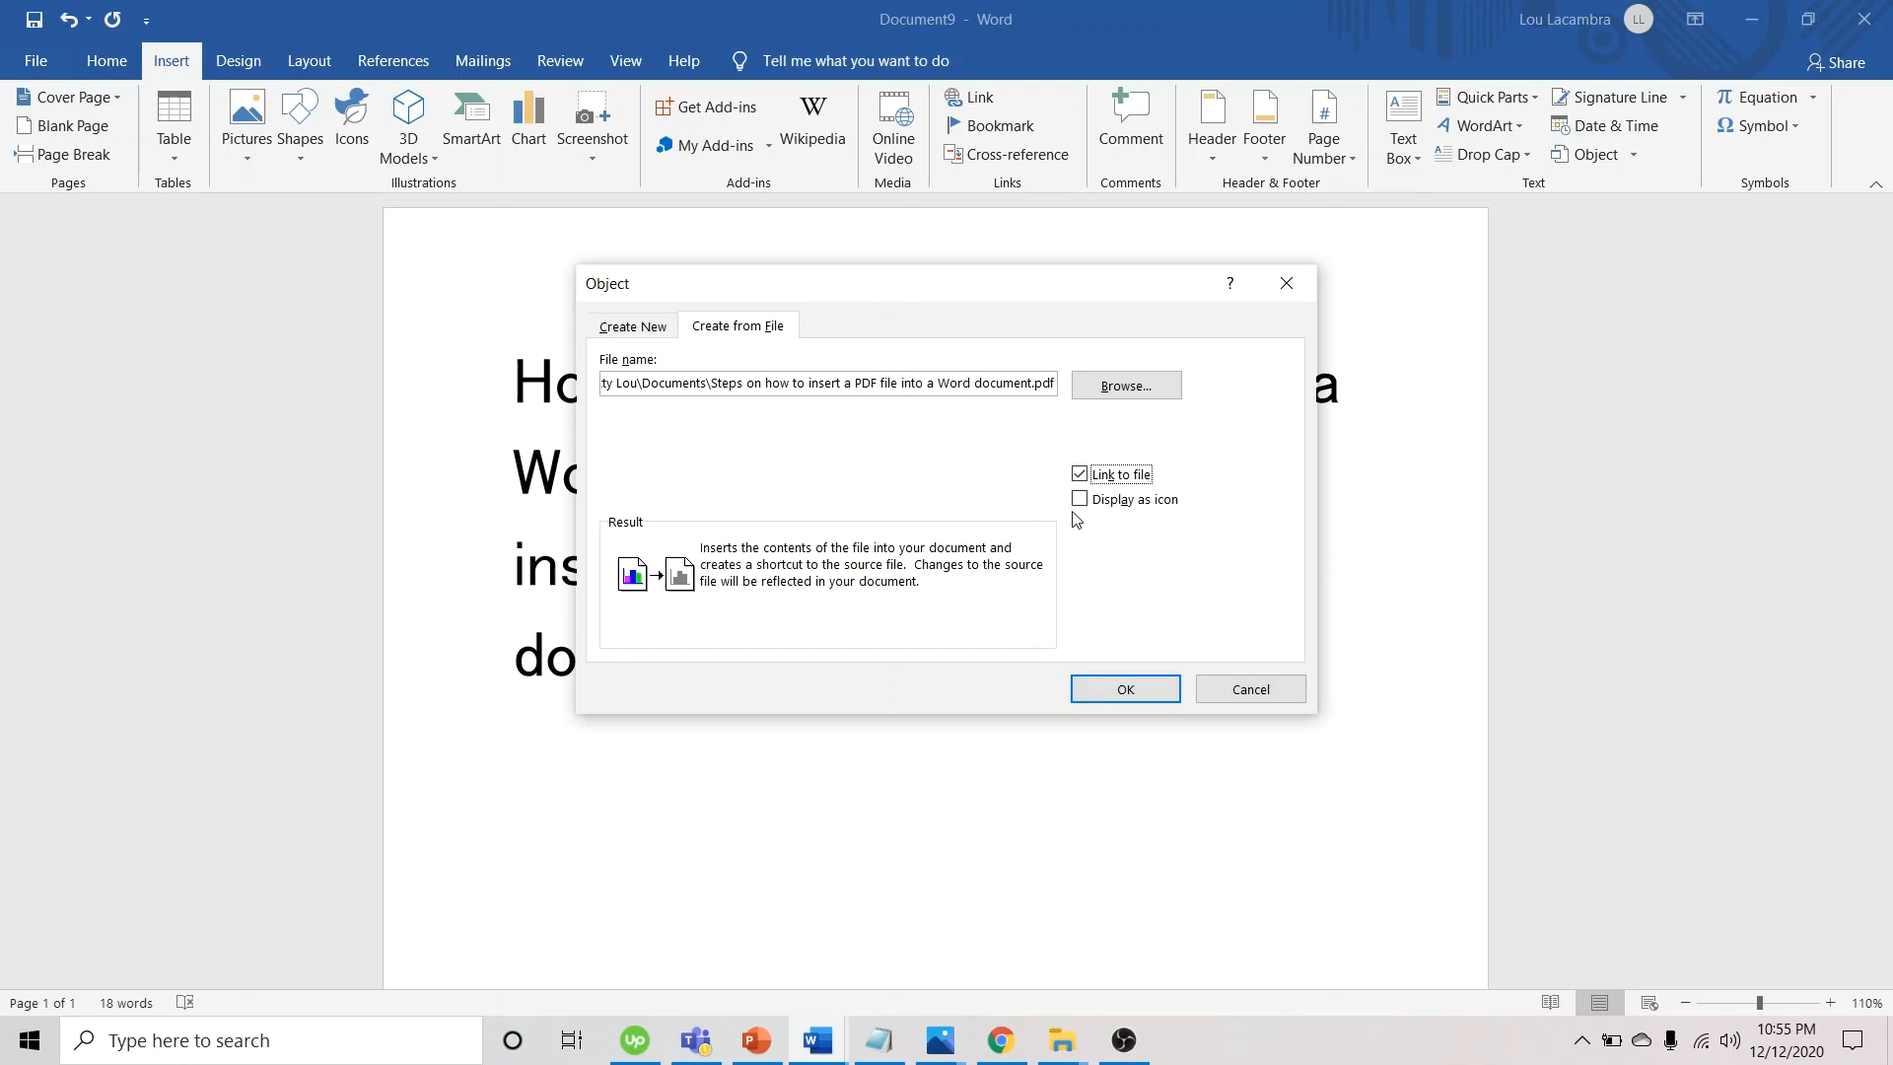
click(1079, 499)
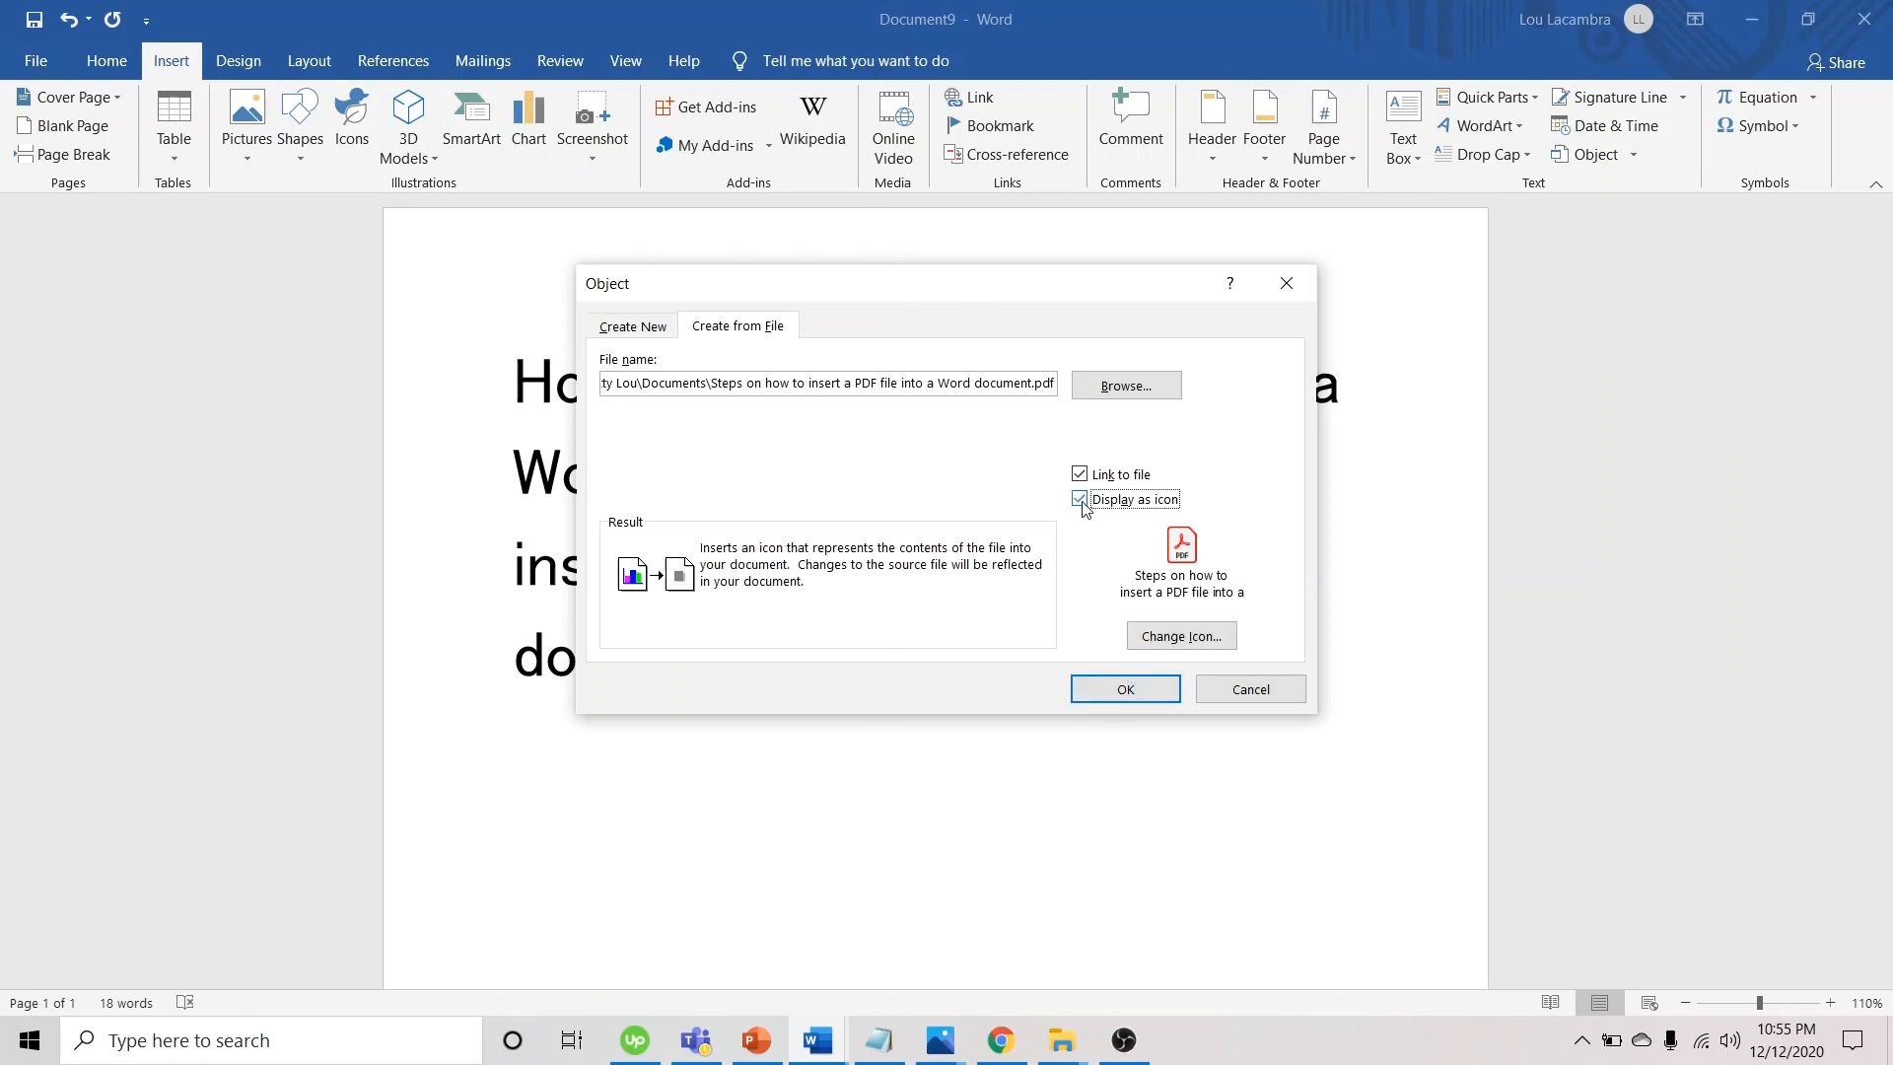
click(1079, 499)
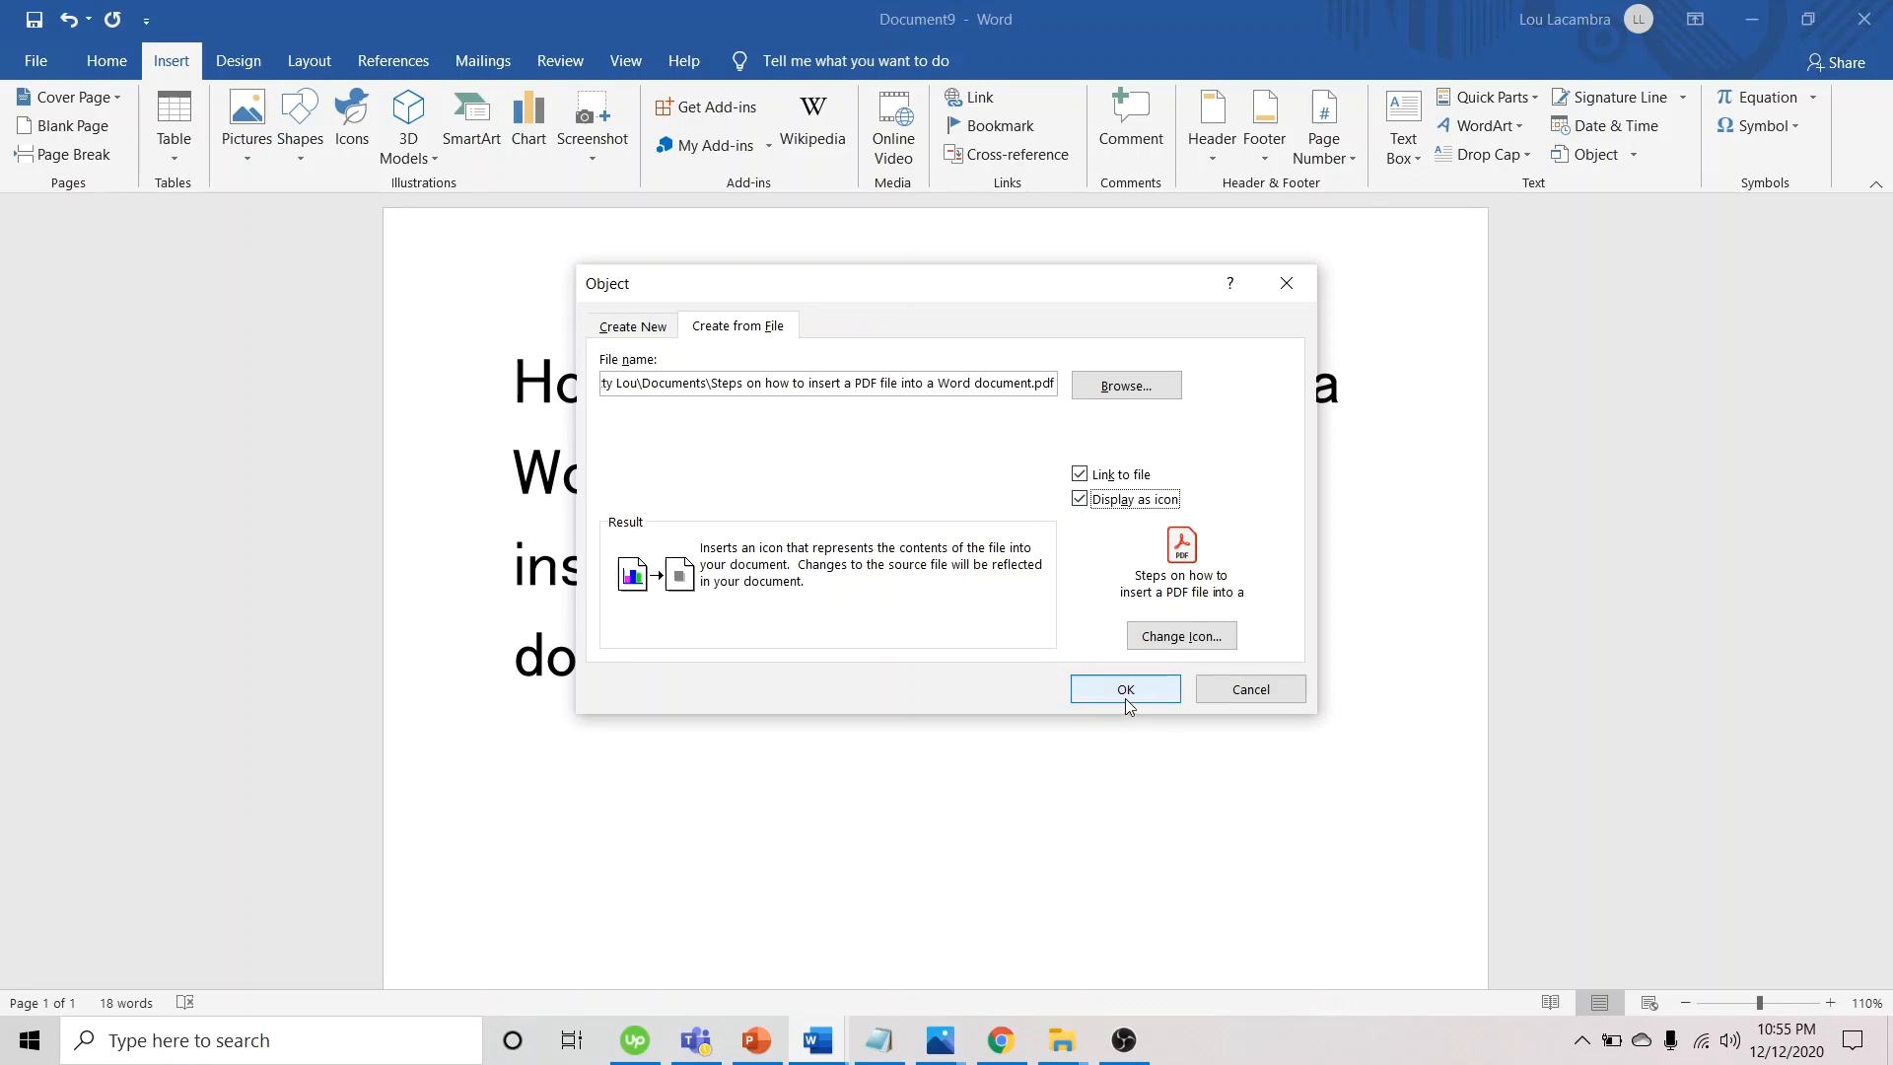
Insert the PDF object, then move its icon to sit right after the title's closing 'document?)'
click(1122, 688)
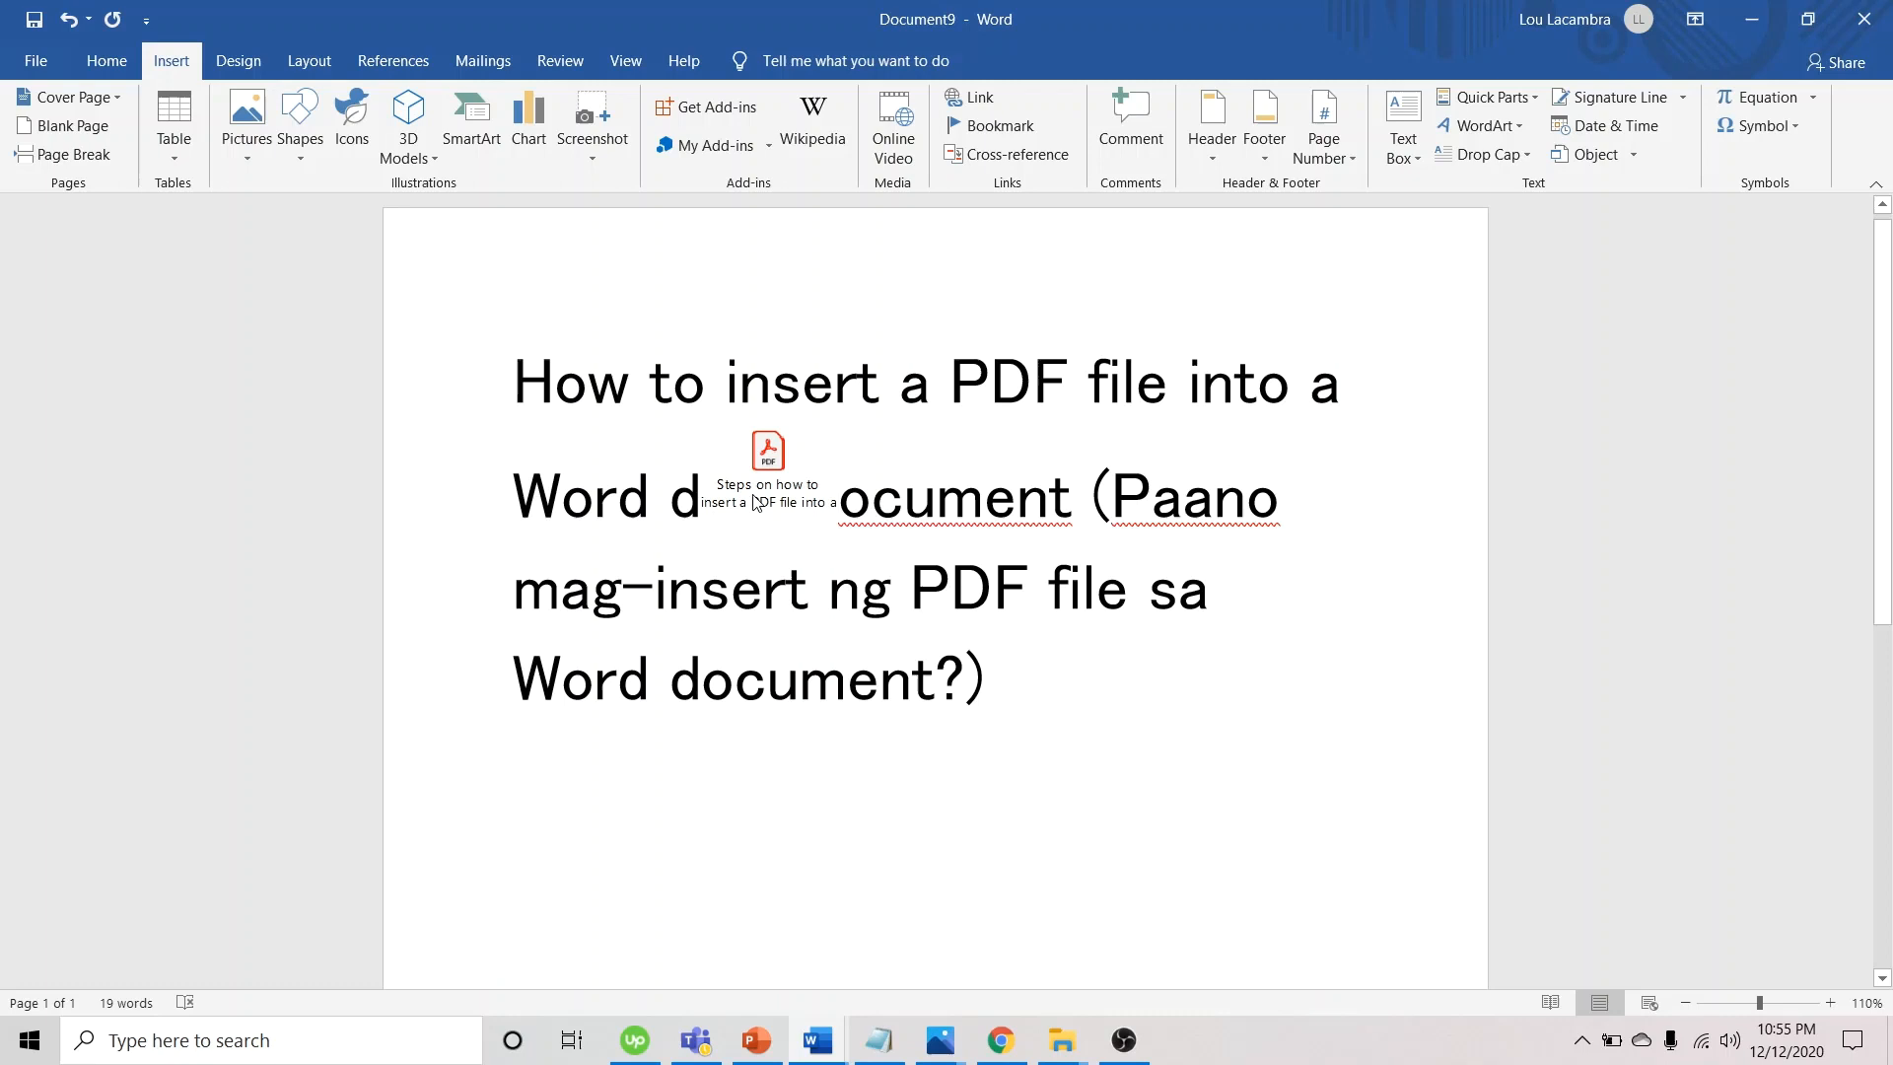
click(768, 450)
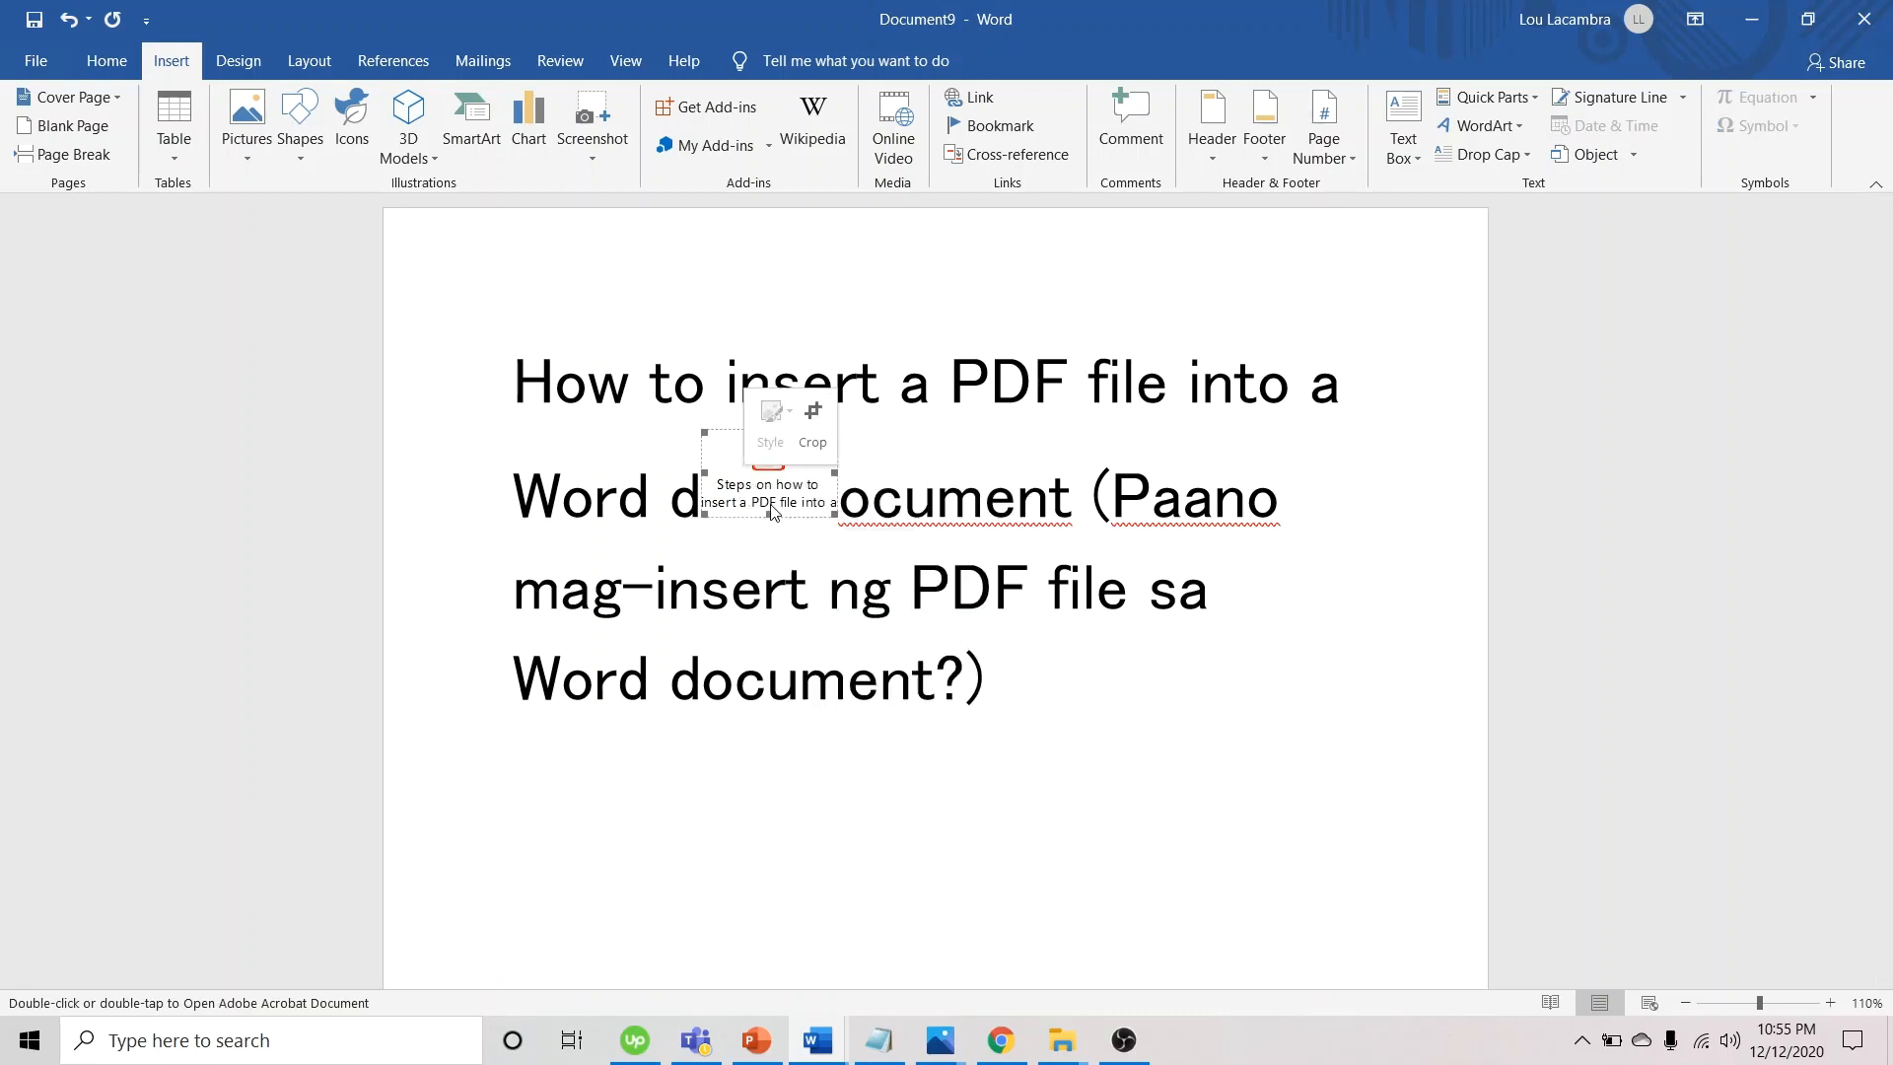
right_click(846, 670)
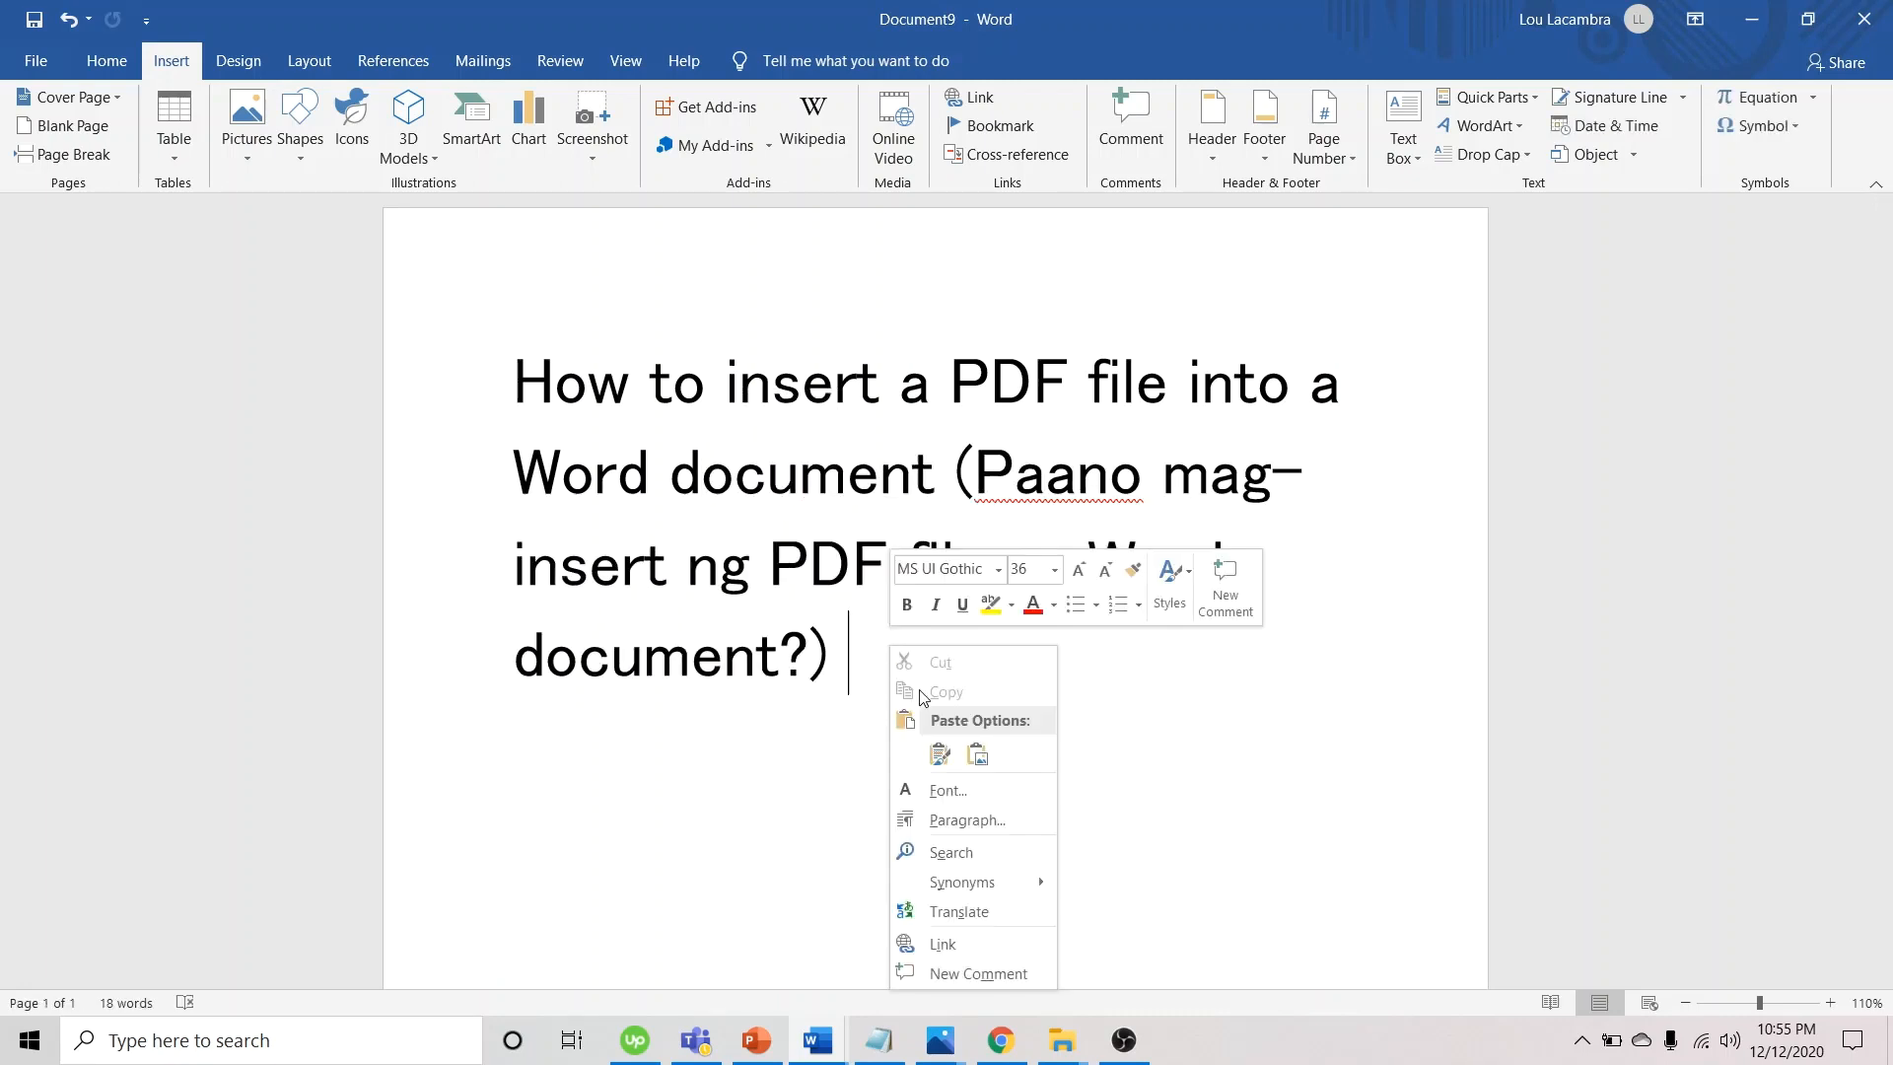
click(939, 754)
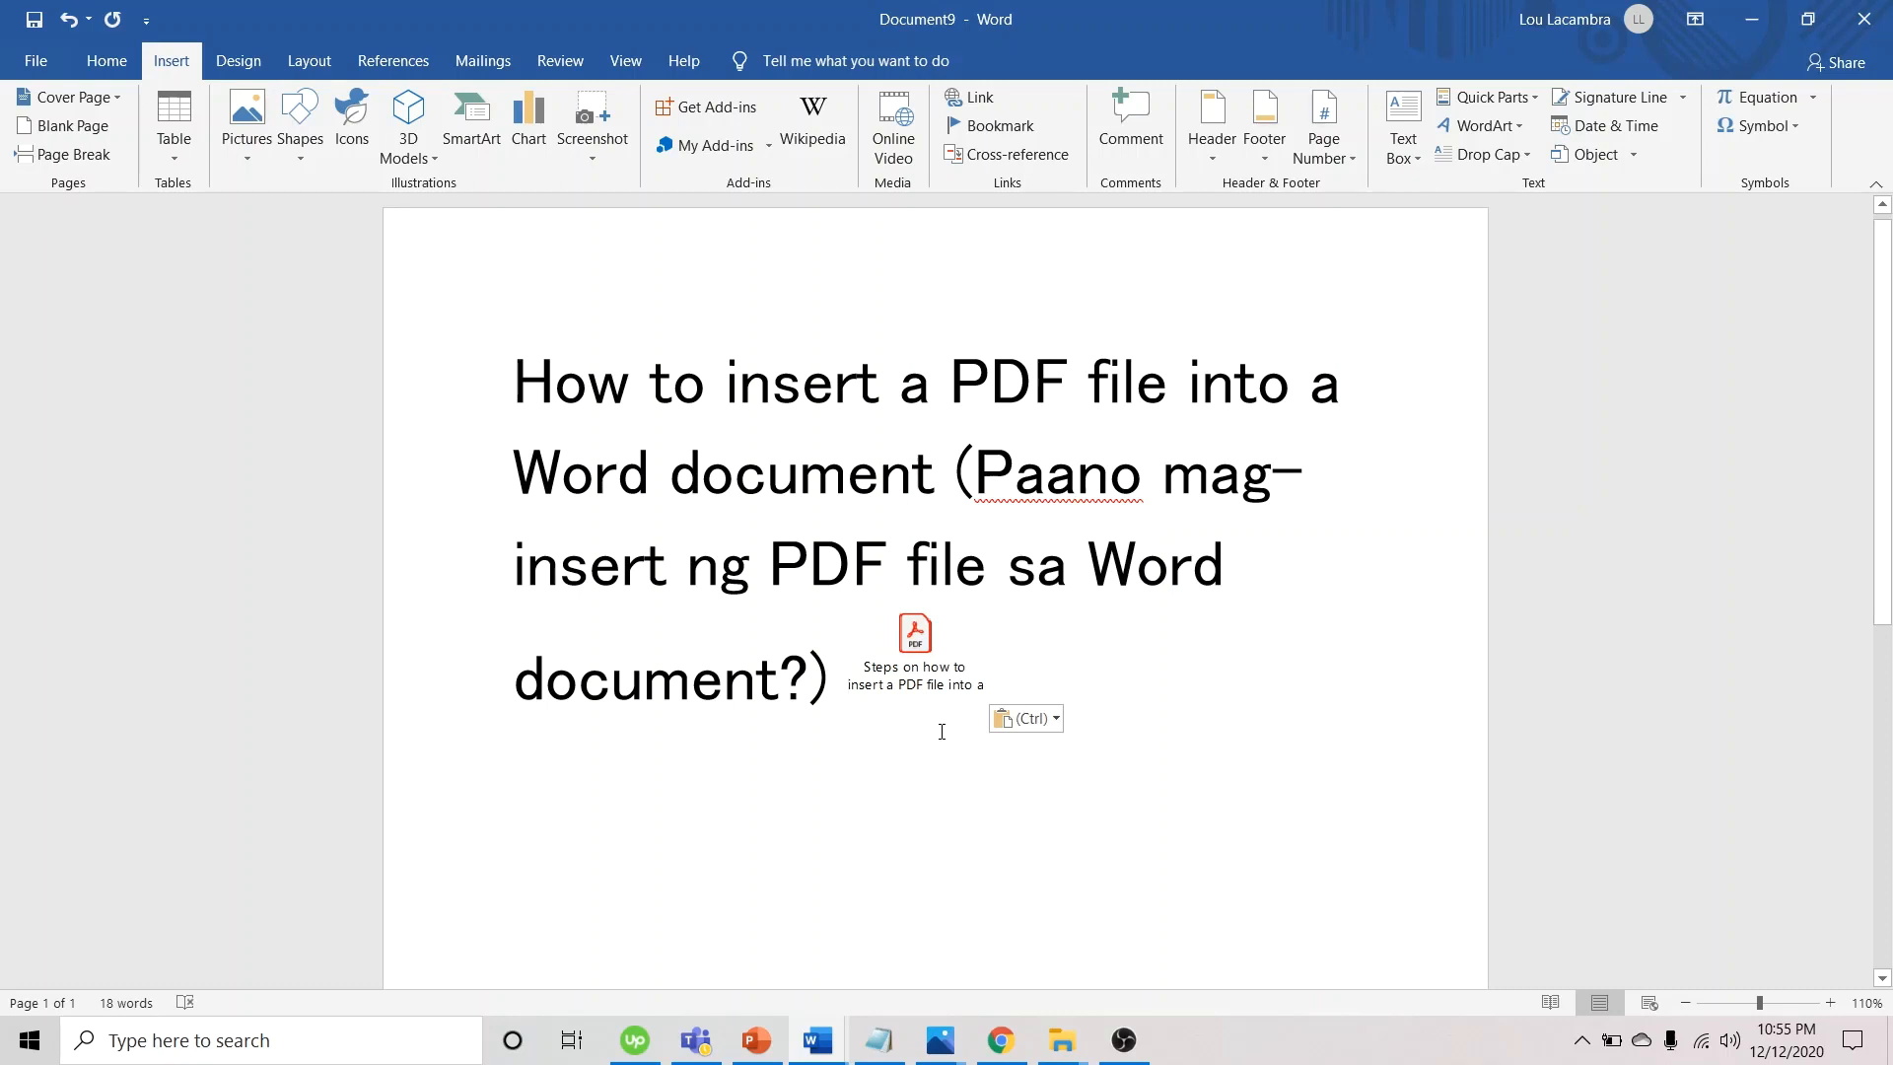
Open the inserted PDF once from its icon and scroll through it
scroll(down, 3)
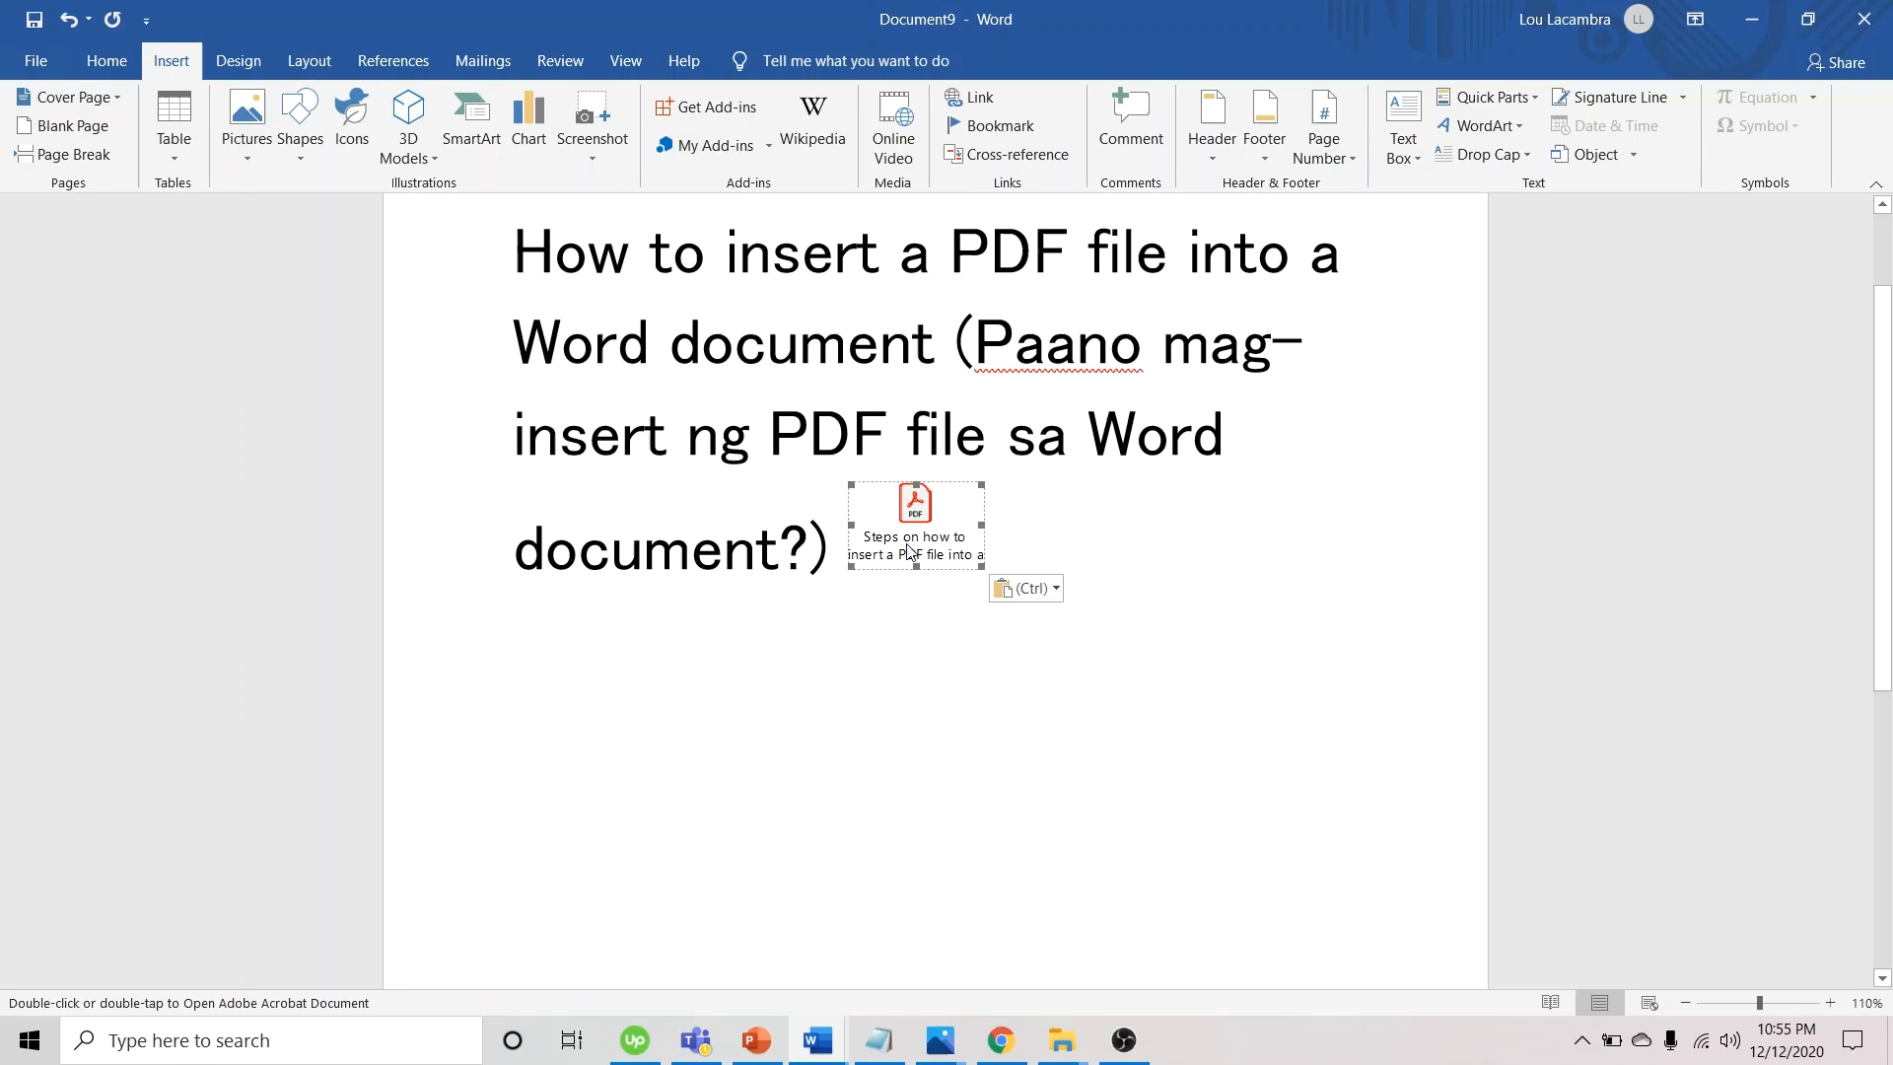
double_click(913, 525)
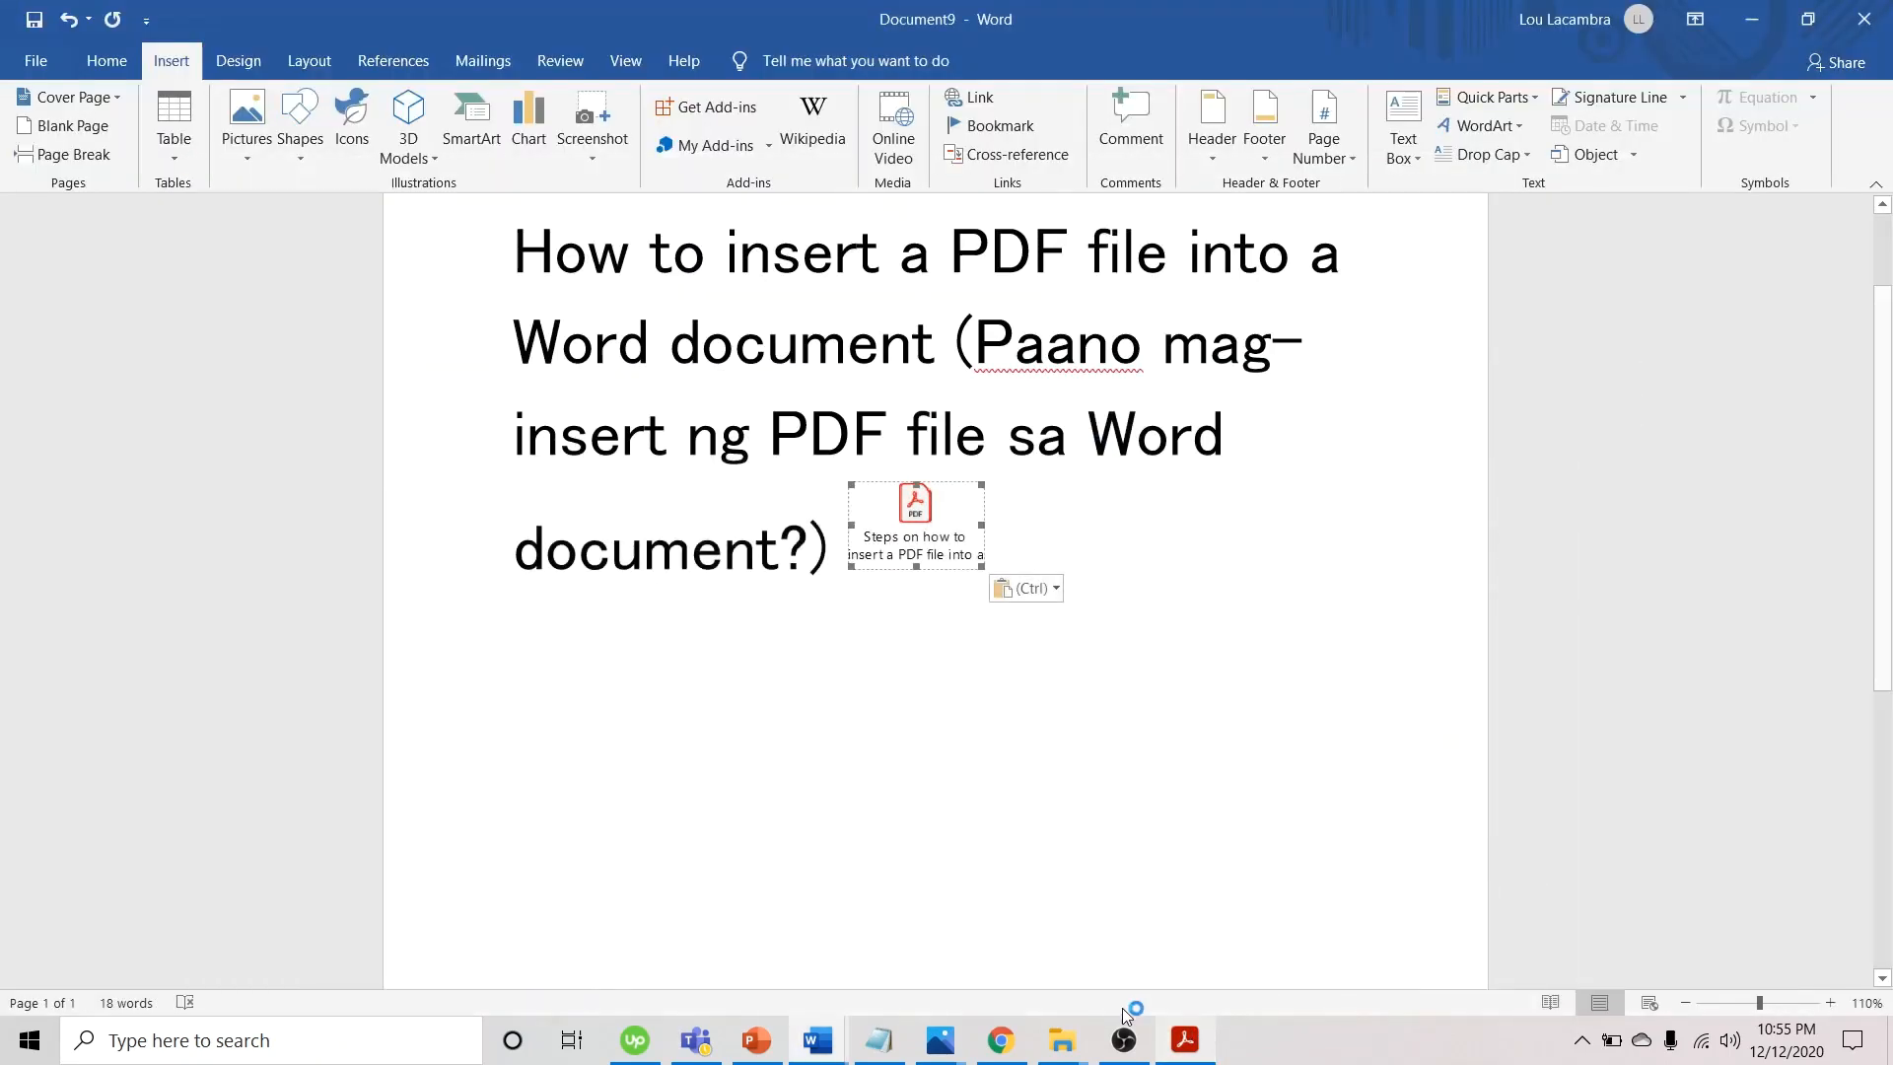
scroll(down, 3)
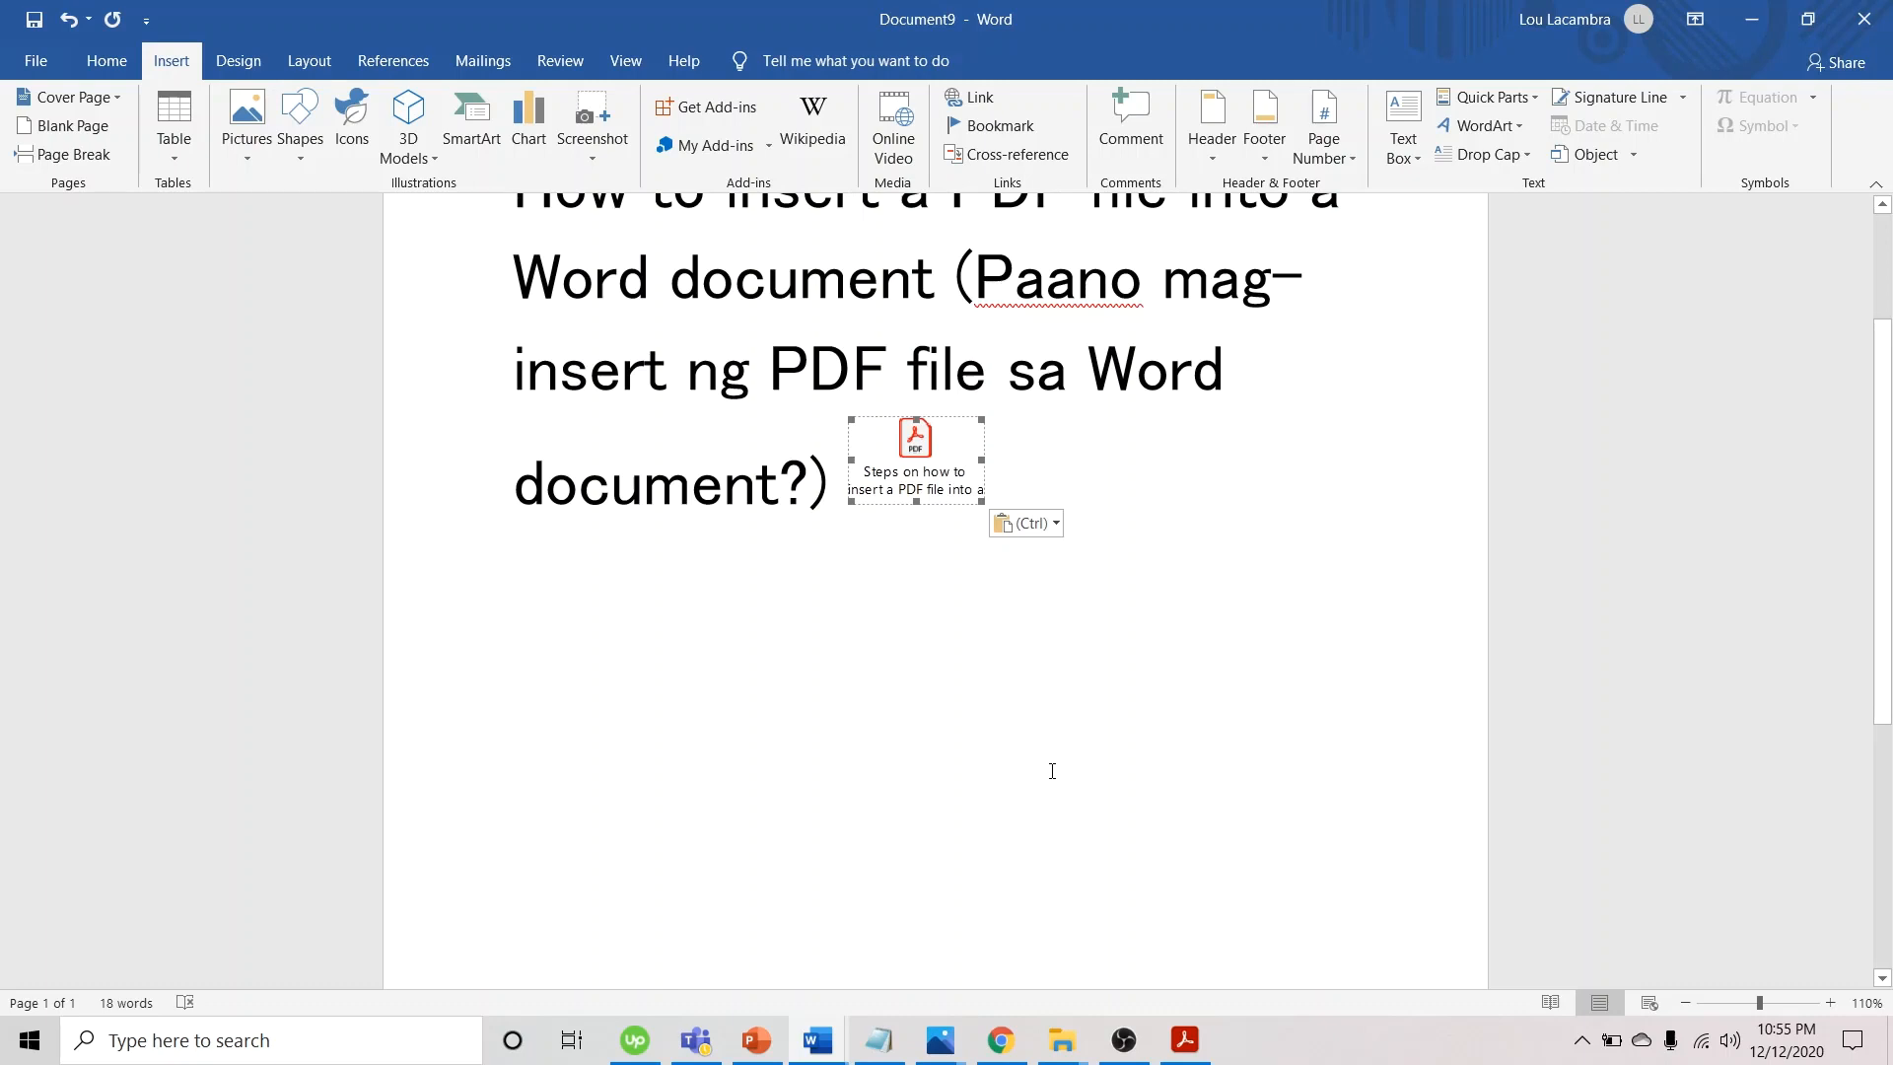